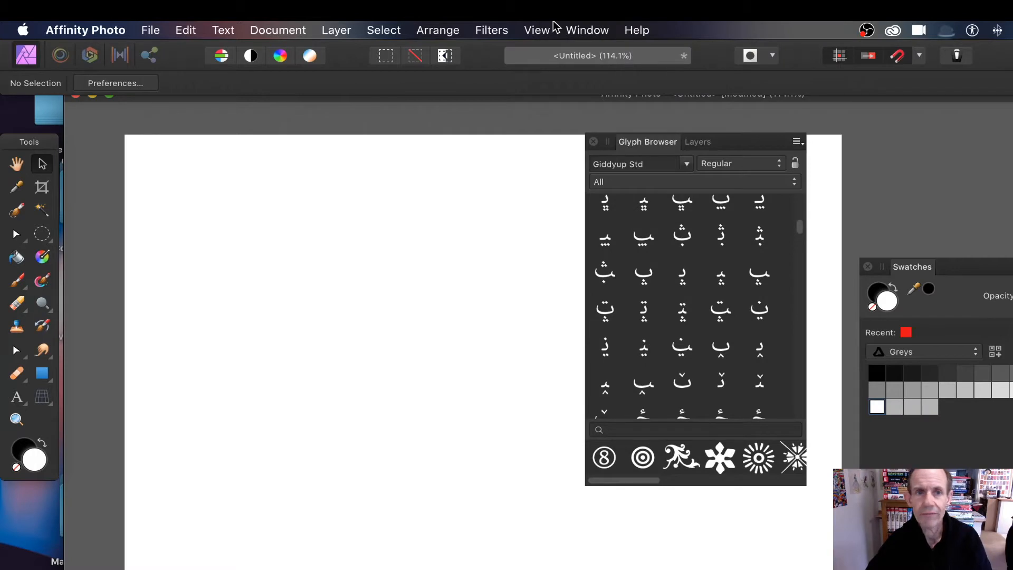
Float the Glyph Browser as its own panel, placed at the right of the screen.
click(536, 29)
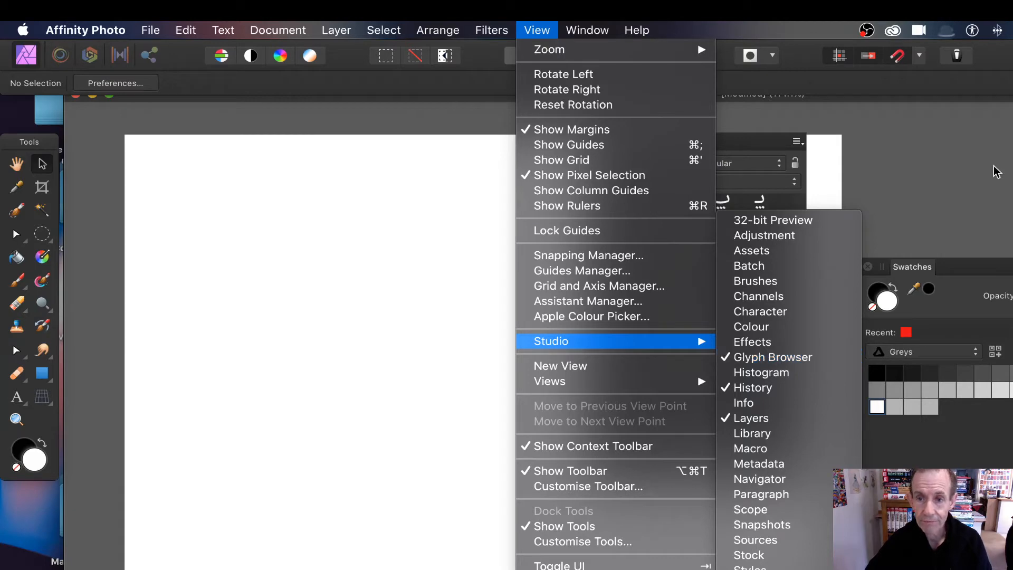
mouse_move(932, 146)
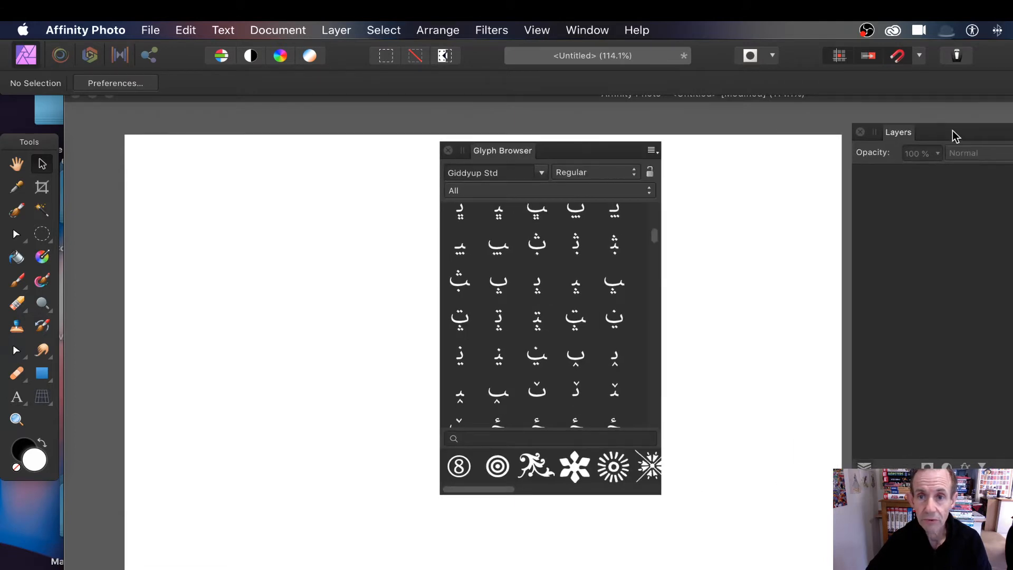
drag(502, 151, 700, 142)
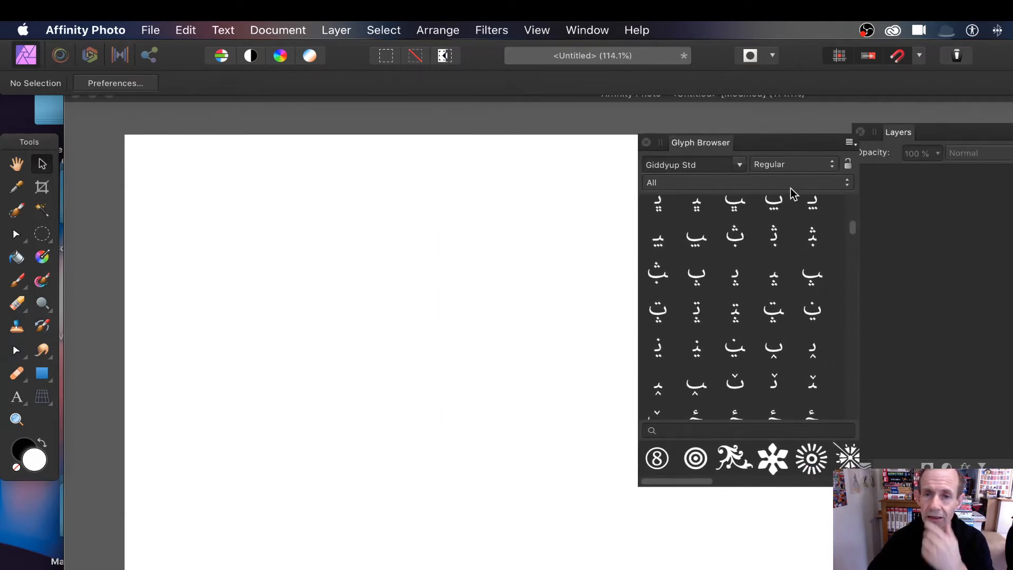
mouse_move(817, 197)
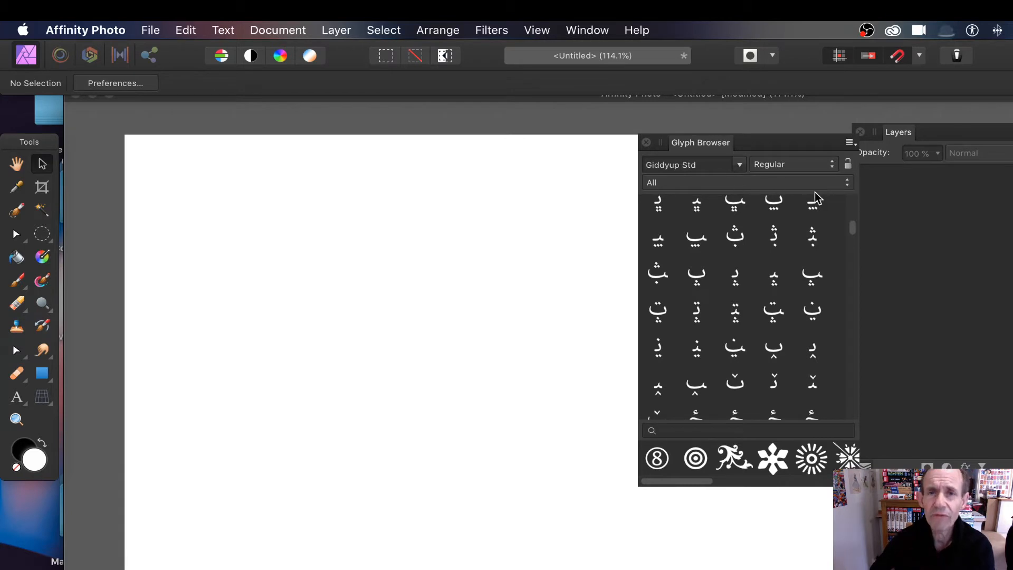
mouse_move(749, 167)
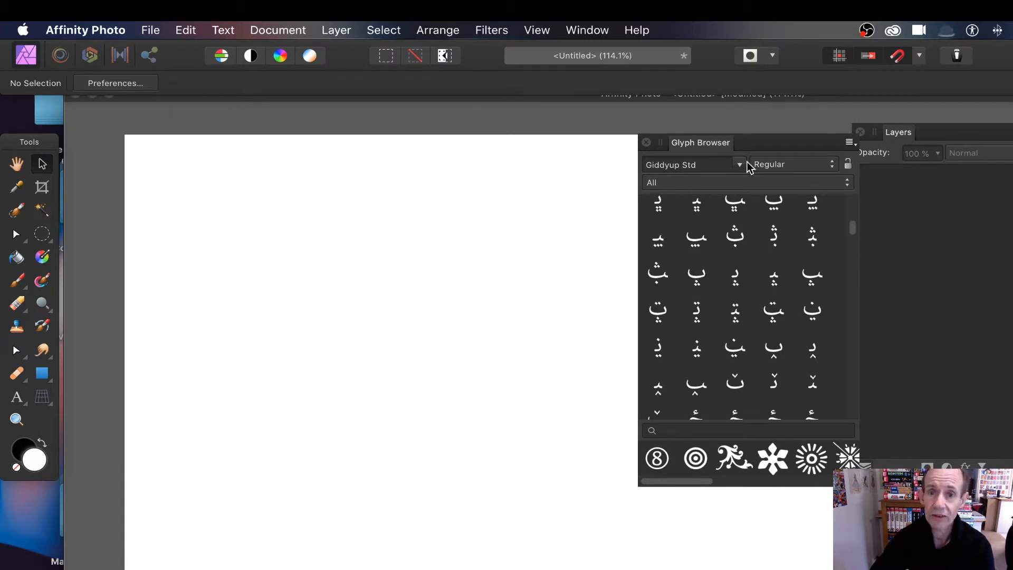
Set the Glyph Browser font to GXCircles03_03, briefly trying Big Caslon first.
click(739, 164)
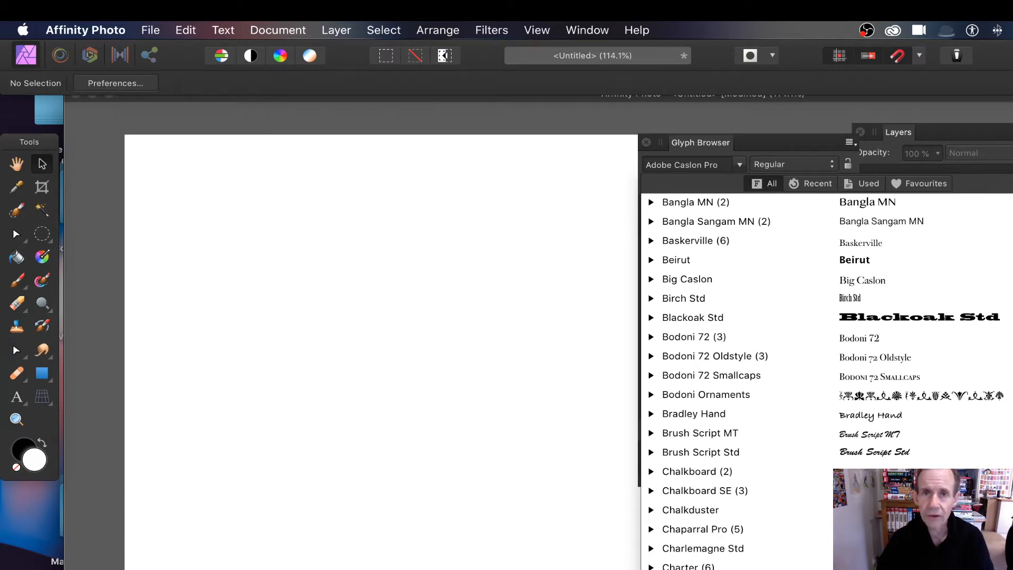
click(687, 279)
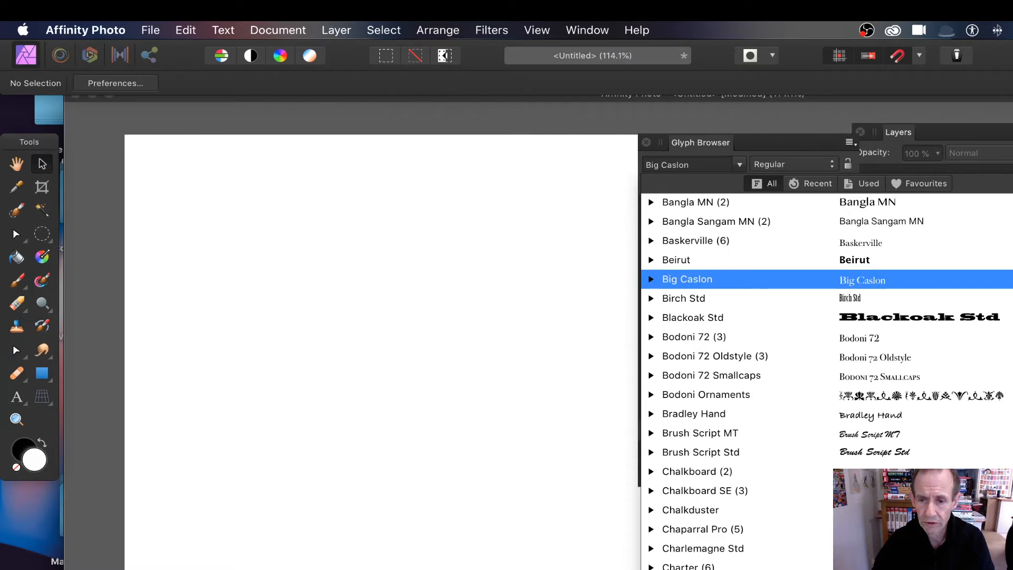
scroll(down, 3)
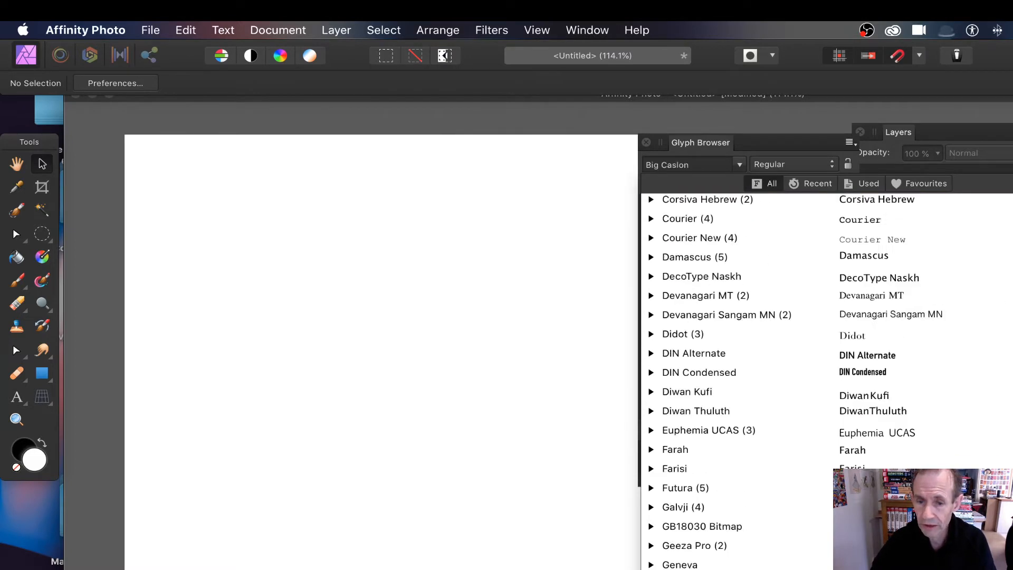
scroll(down, 3)
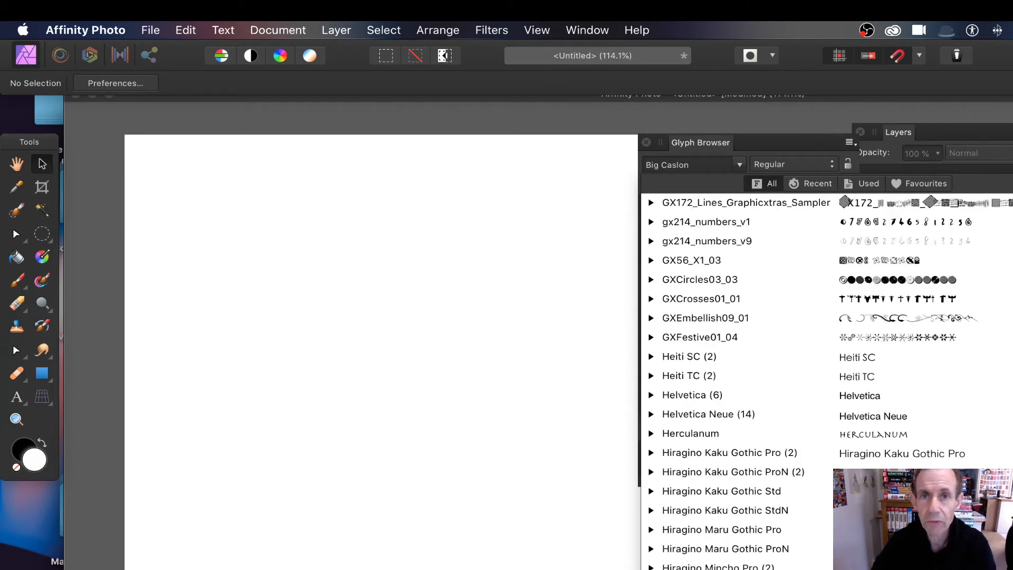
click(700, 279)
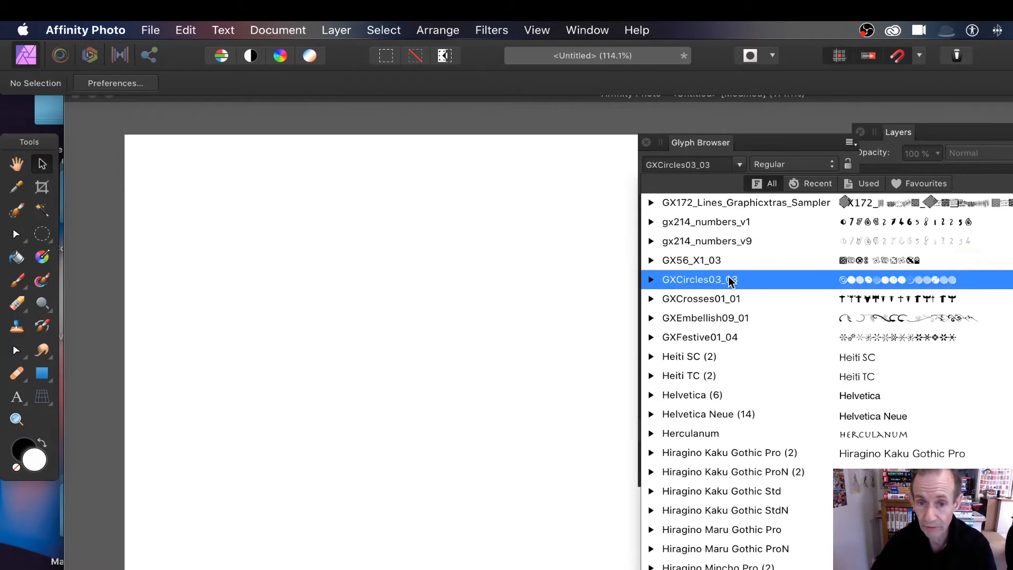
mouse_move(704, 284)
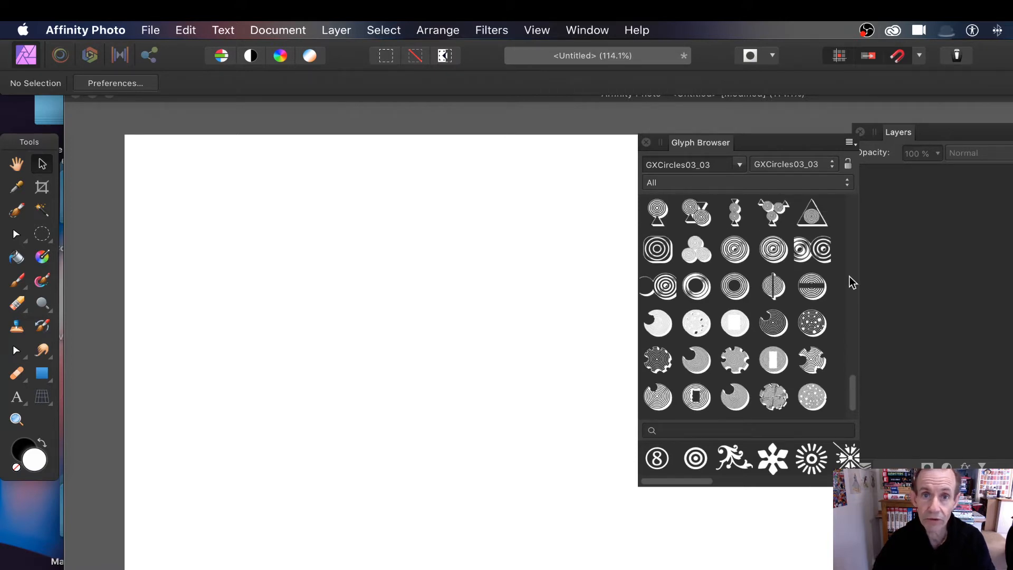
Scroll down through the GXCircles03_03 circular glyph grid.
scroll(down, 3)
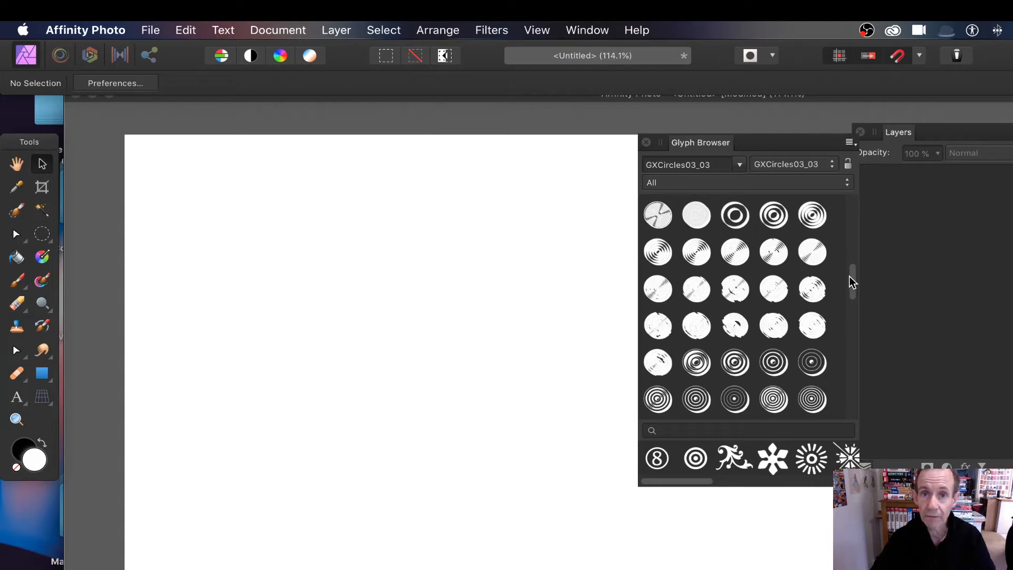
mouse_move(878, 303)
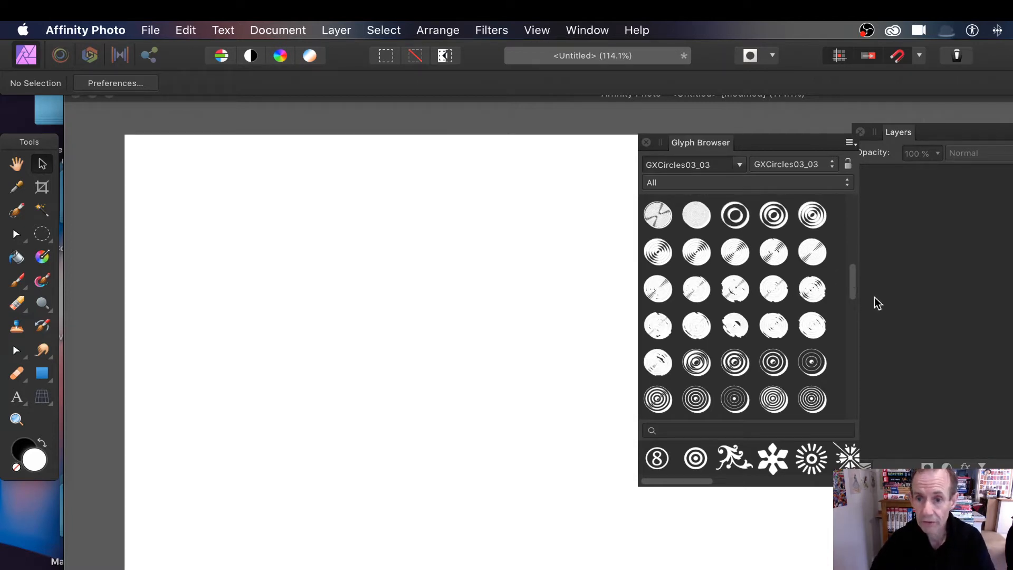
scroll(down, 3)
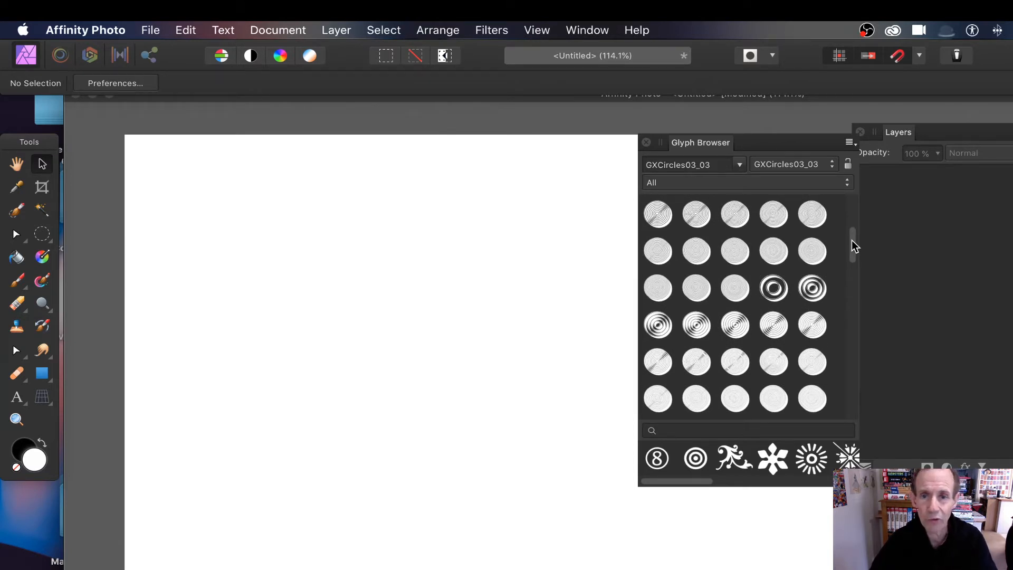
scroll(down, 3)
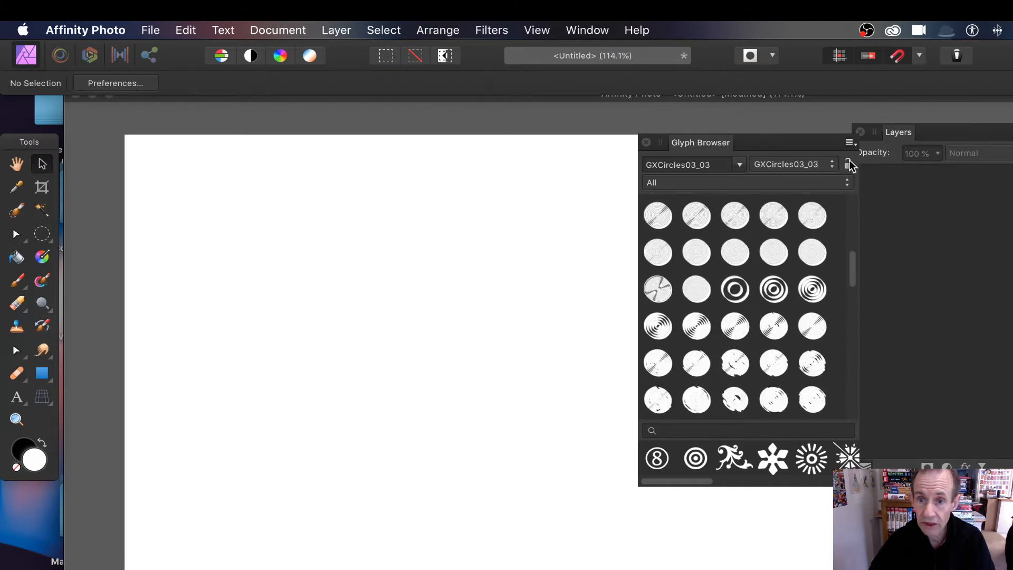
click(849, 142)
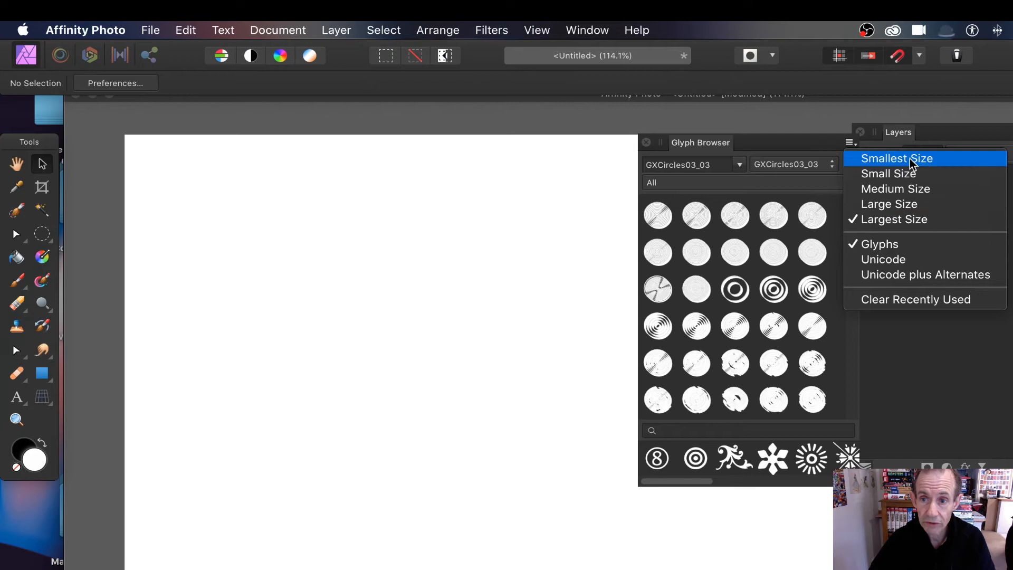
click(897, 158)
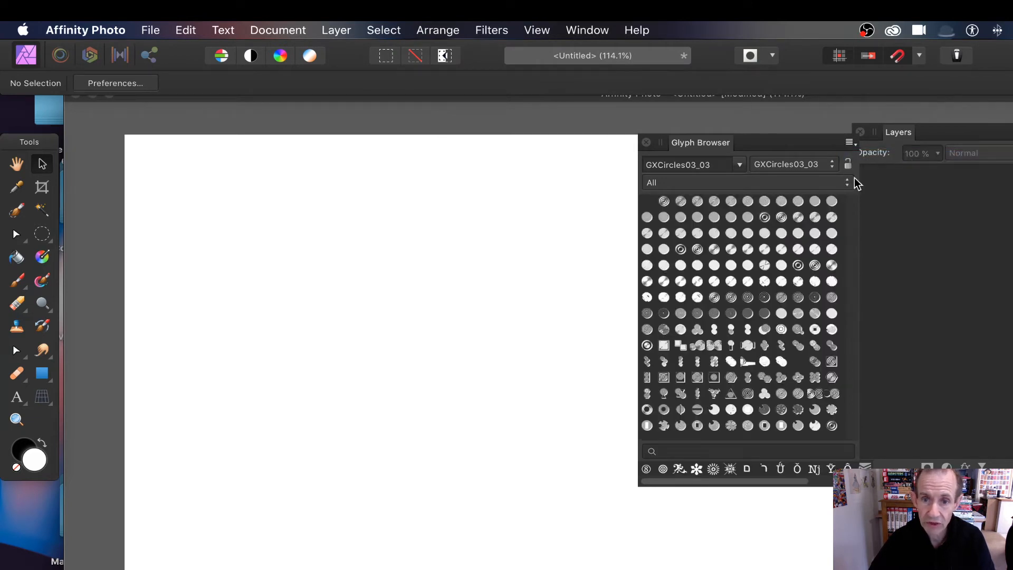
mouse_move(806, 202)
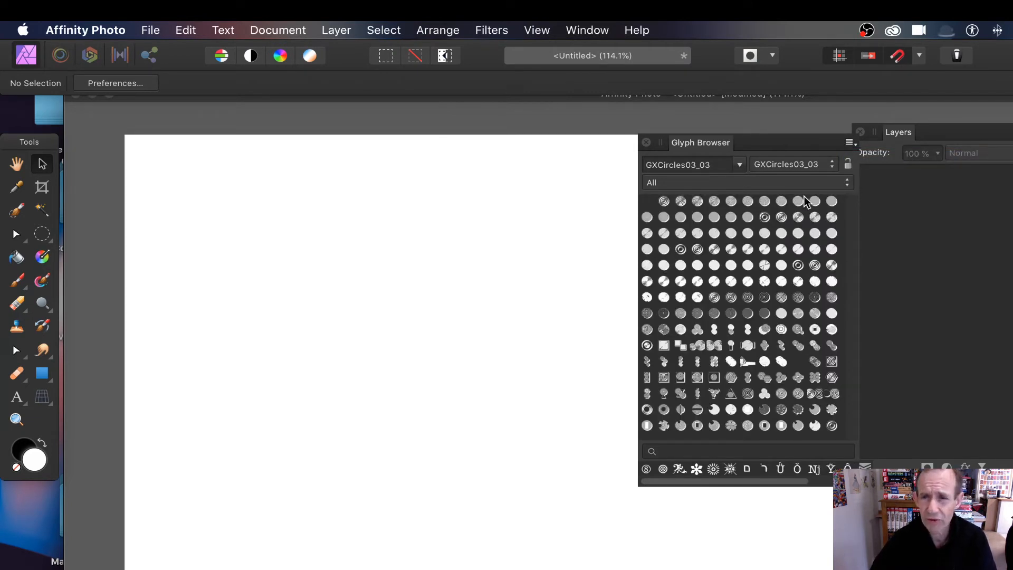
click(849, 142)
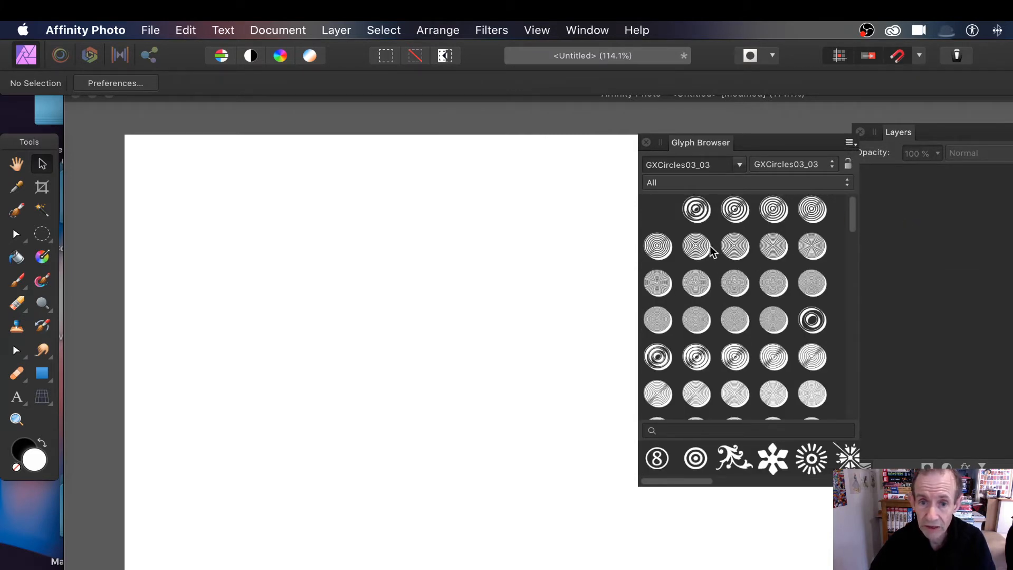
mouse_move(730, 251)
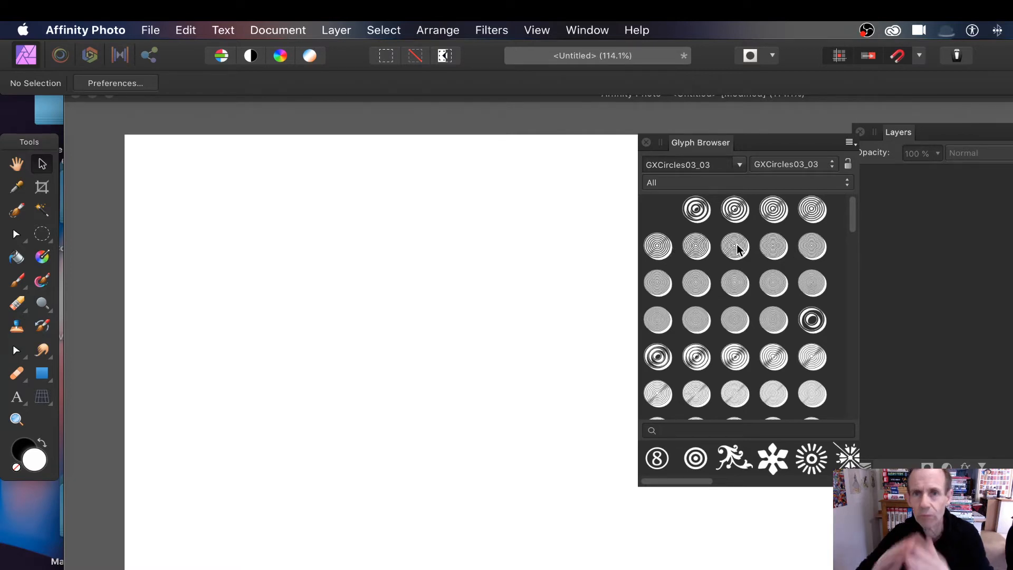
mouse_move(735, 249)
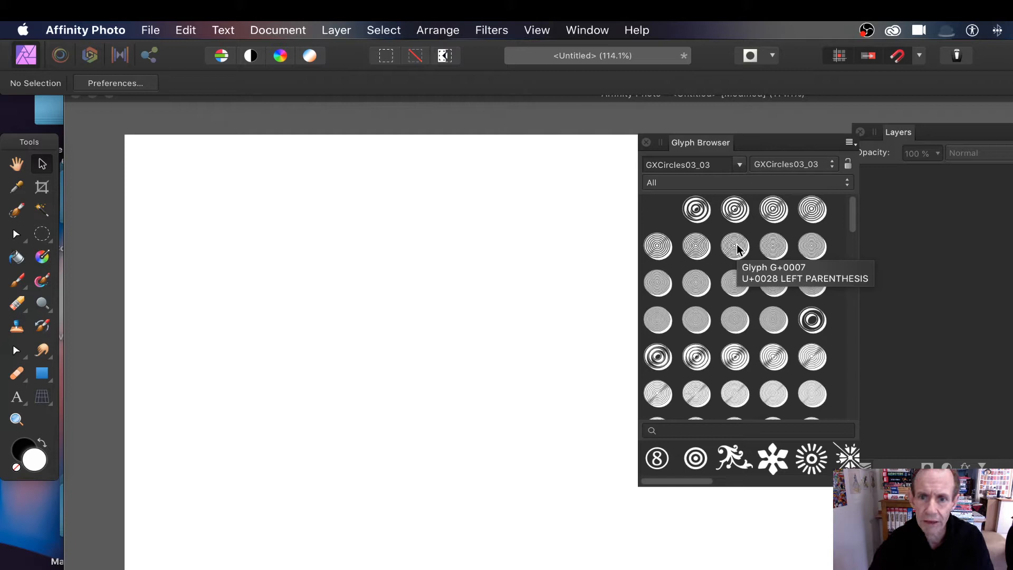
mouse_move(725, 255)
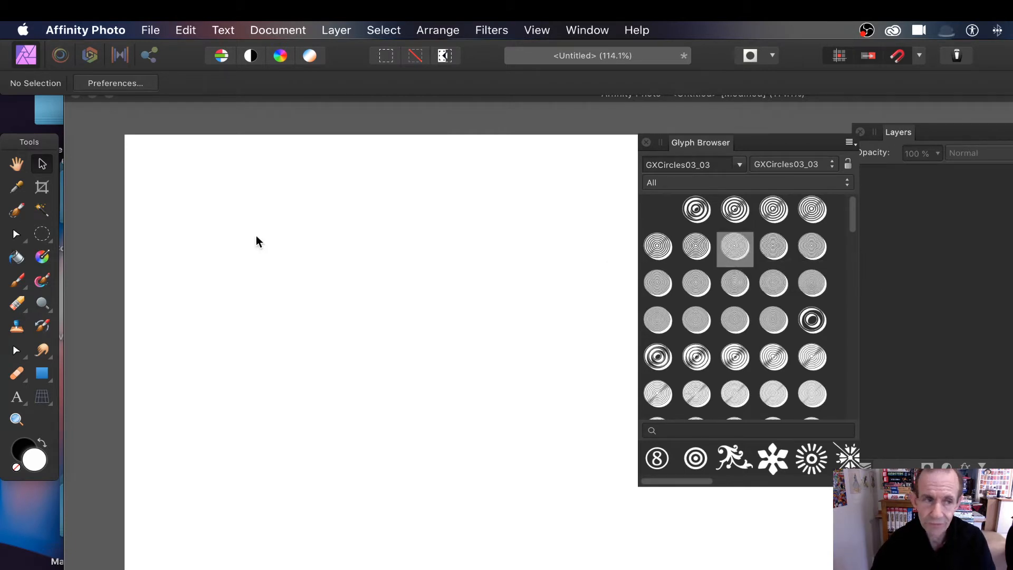
mouse_move(719, 126)
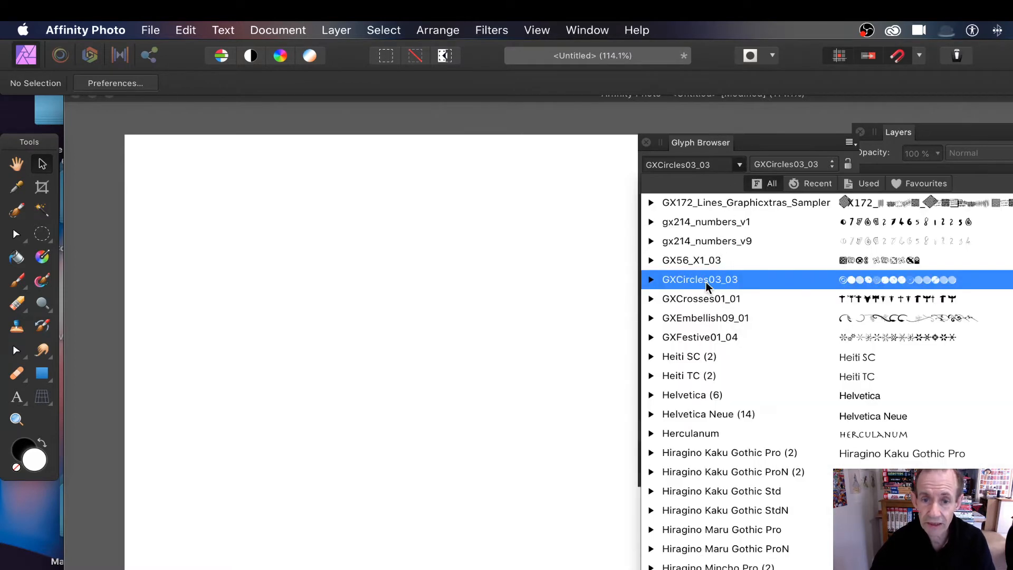
Switch the Glyph Browser font to GXCrosses01_01.
click(701, 299)
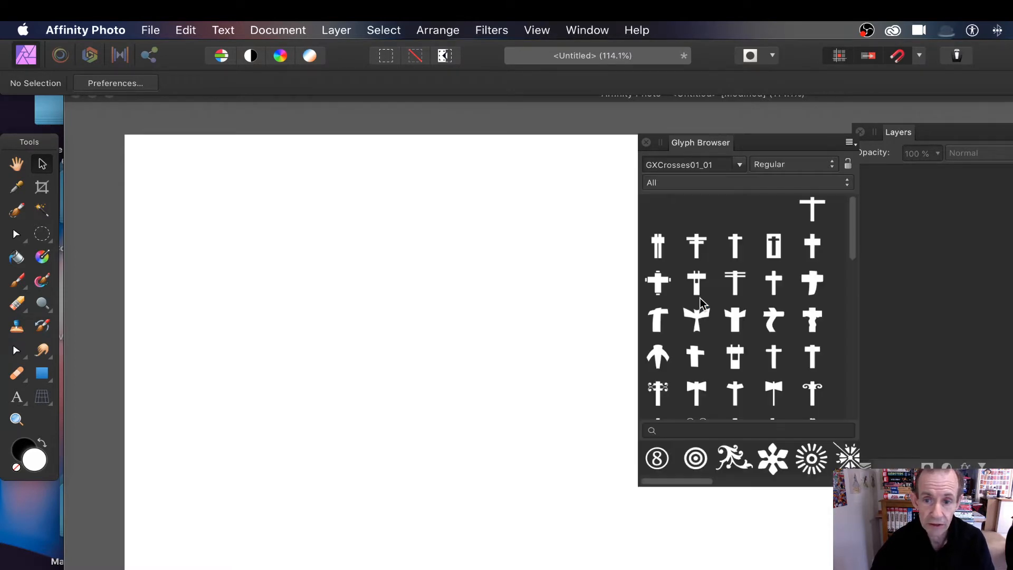
mouse_move(876, 271)
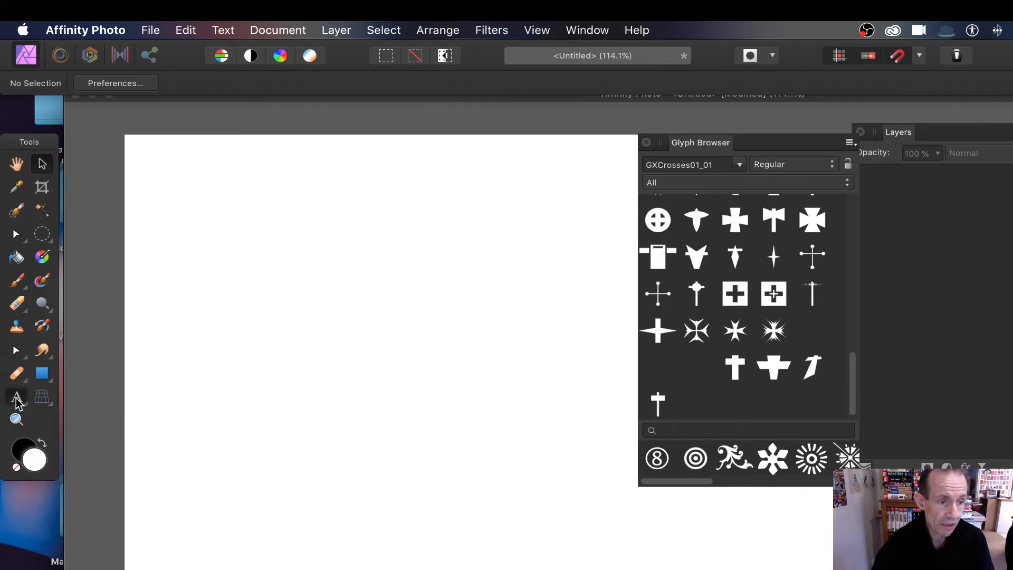
Select the Artistic Text tool from the text tool flyout.
click(16, 397)
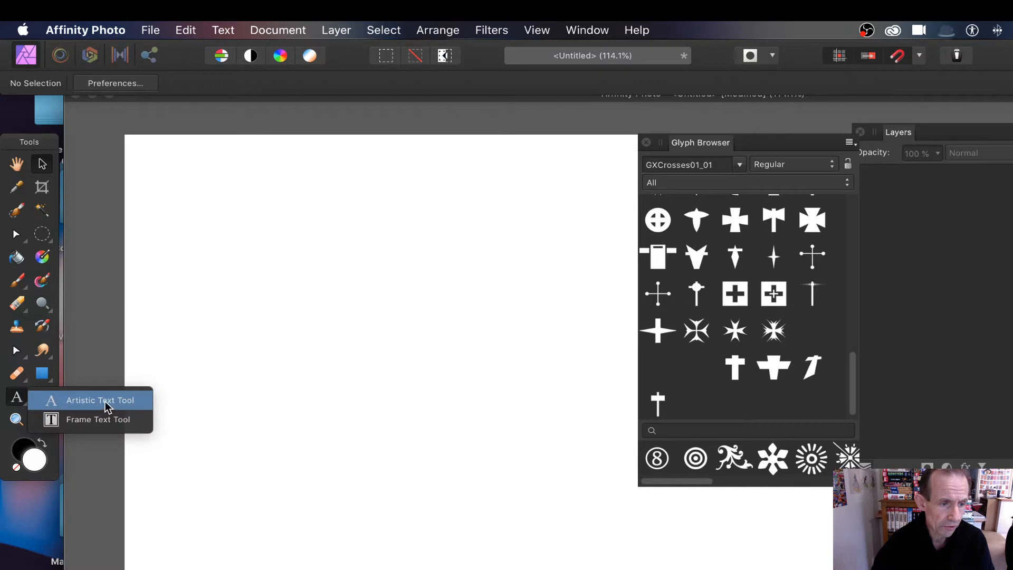
click(99, 400)
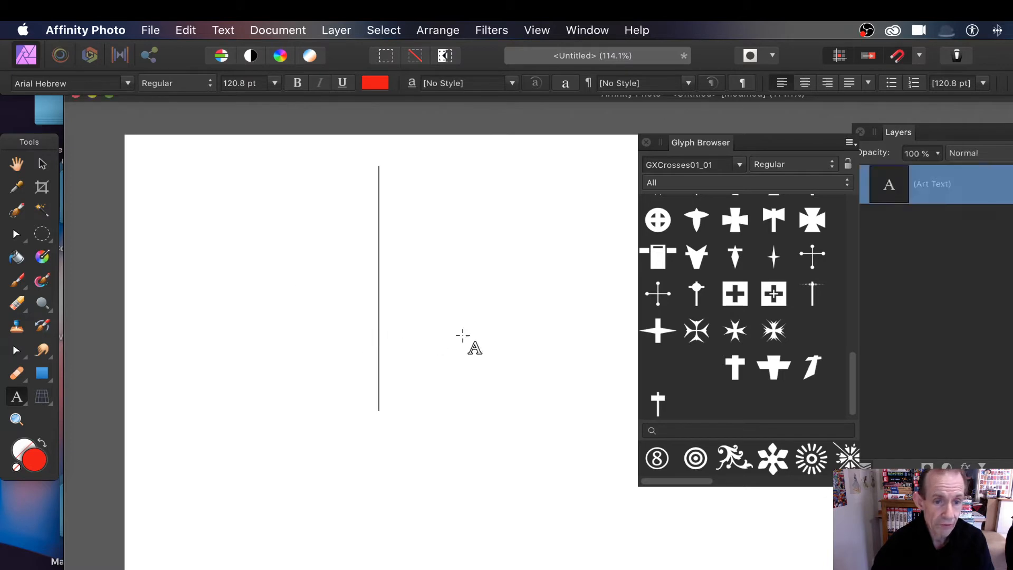
mouse_move(658, 295)
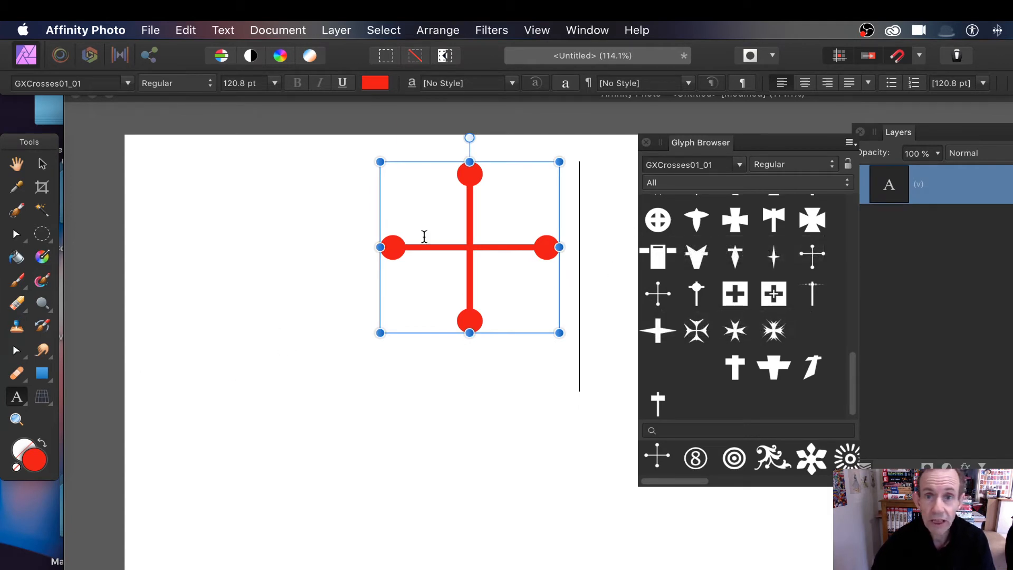
mouse_move(555, 294)
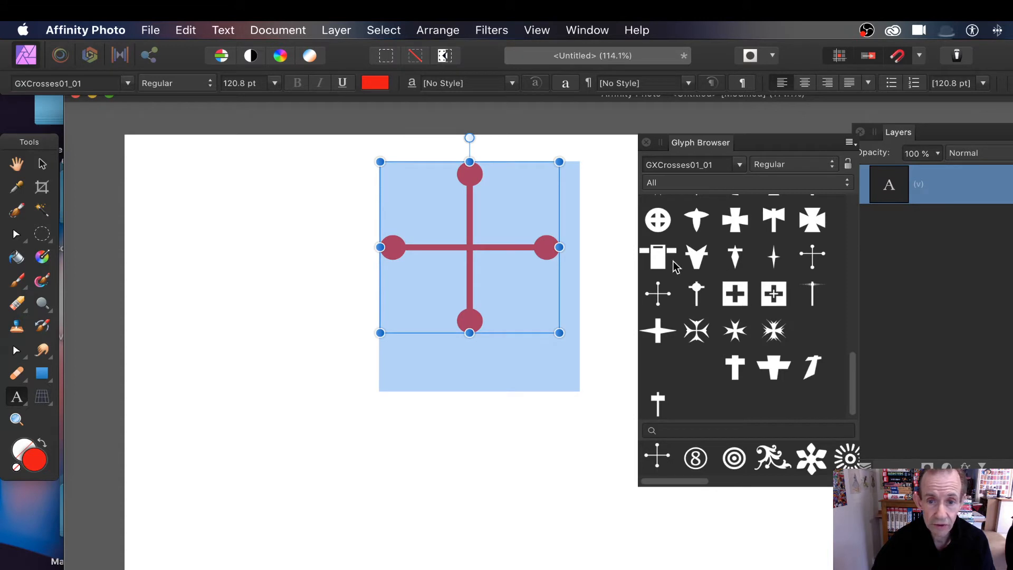
mouse_move(670, 299)
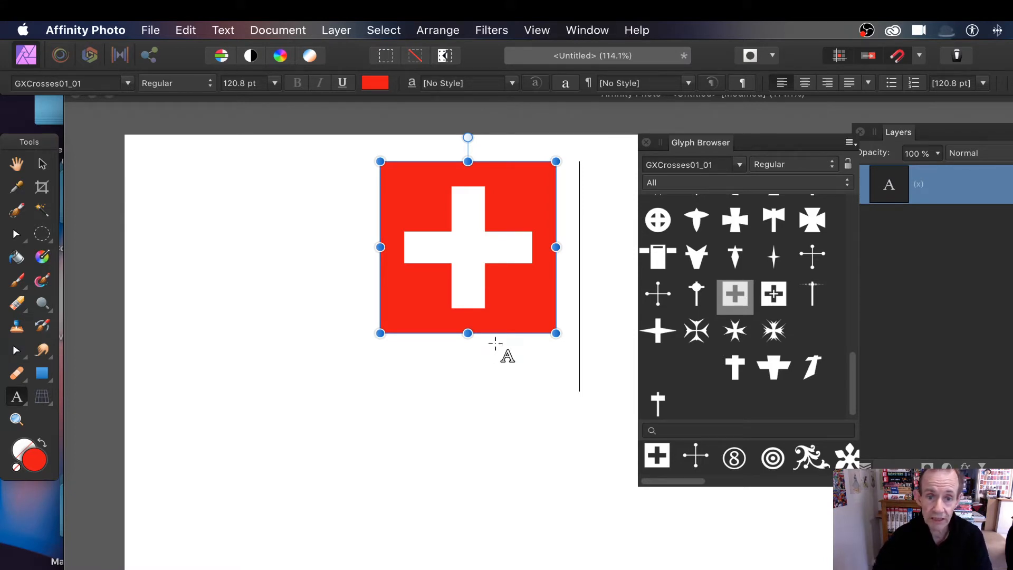
mouse_move(432, 218)
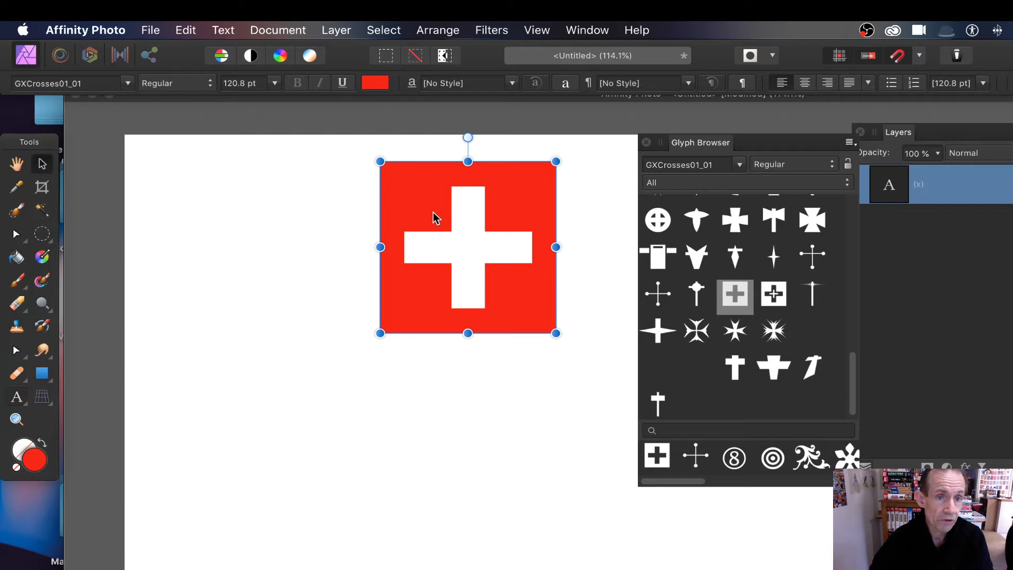
Move the square cross left, then select and recolour the ornamental cross and browse fonts.
drag(468, 247, 255, 276)
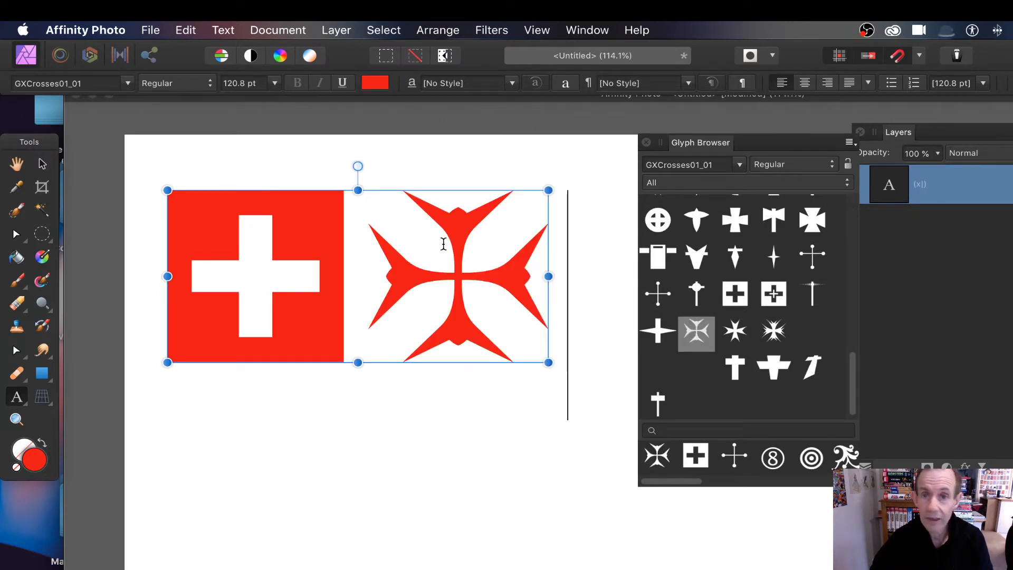
click(375, 83)
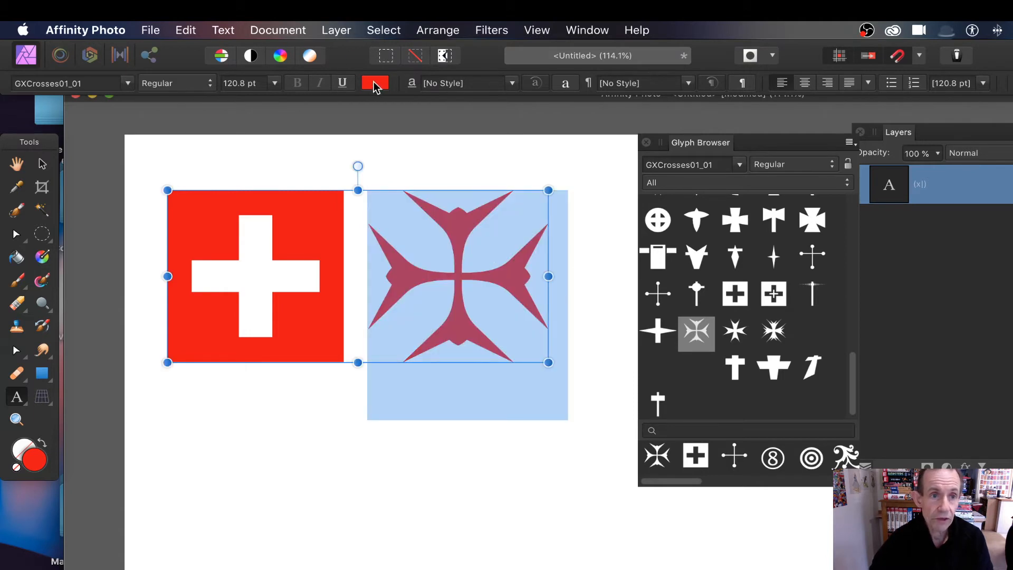
click(374, 83)
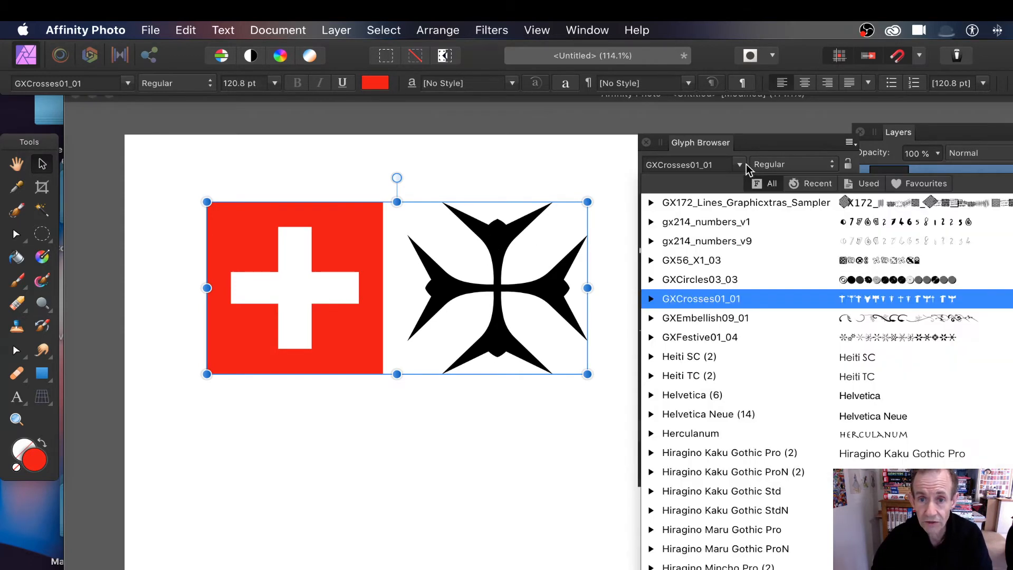
click(708, 414)
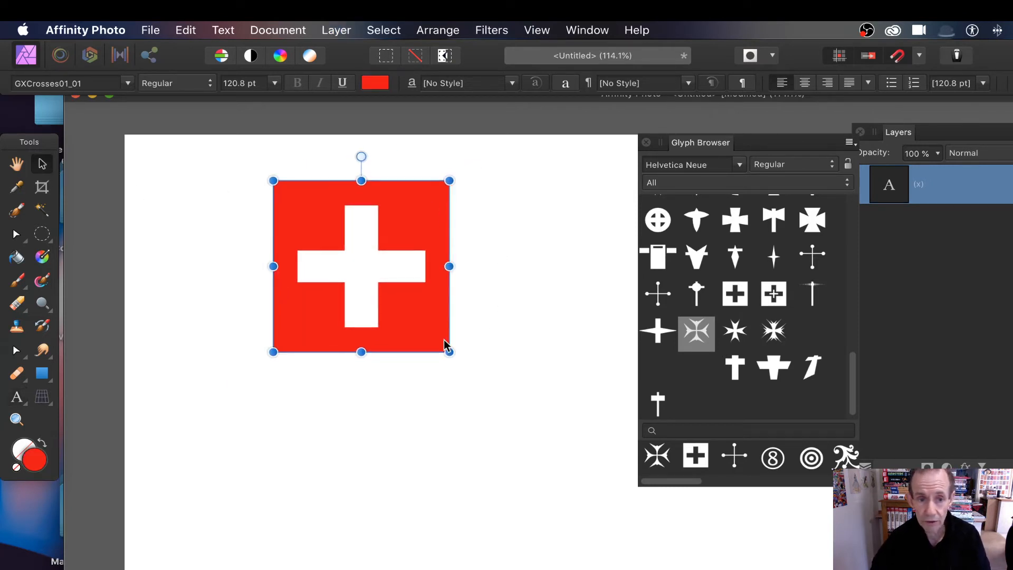
Scale the red square cross glyph to about 203 pt by dragging a corner handle.
drag(449, 351, 569, 468)
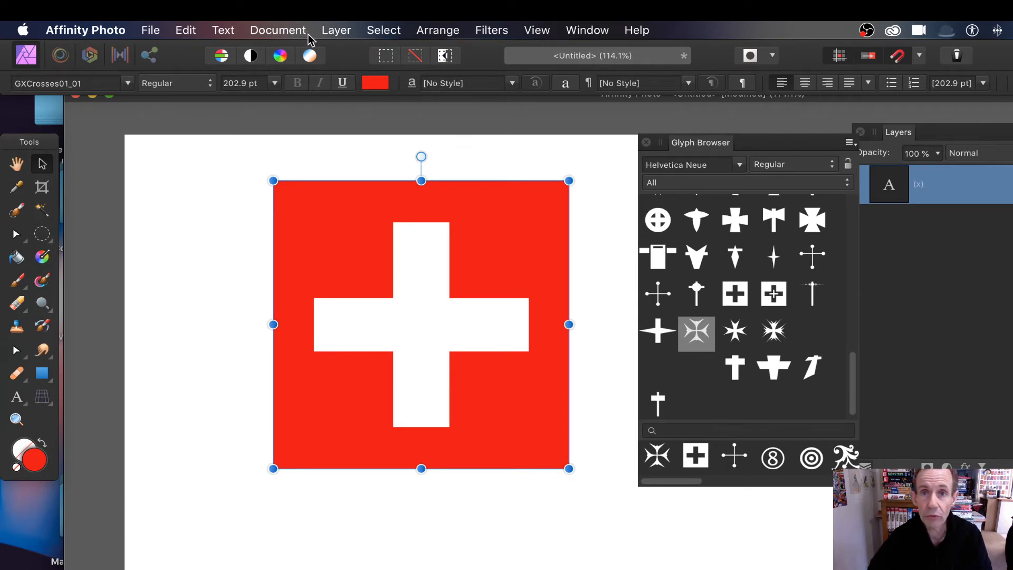
mouse_move(310, 40)
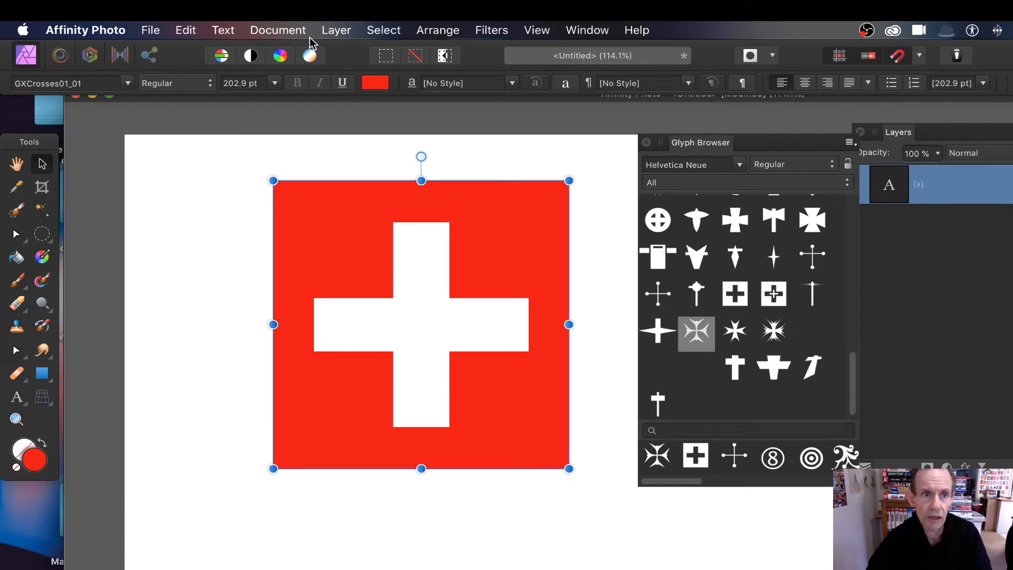
click(336, 29)
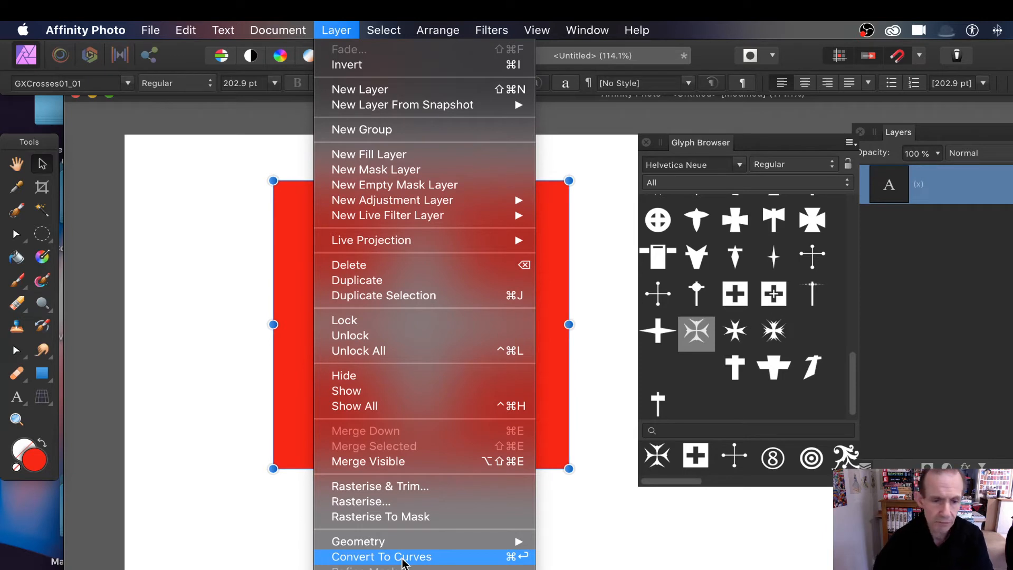
mouse_move(414, 562)
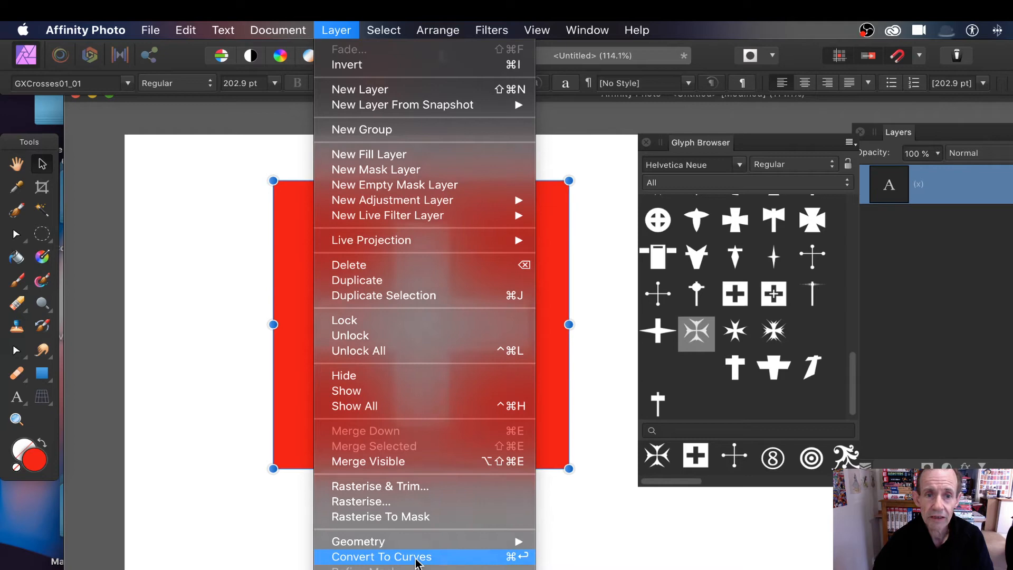
Convert the red square cross glyph to curves via Layer > Convert To Curves.
click(381, 556)
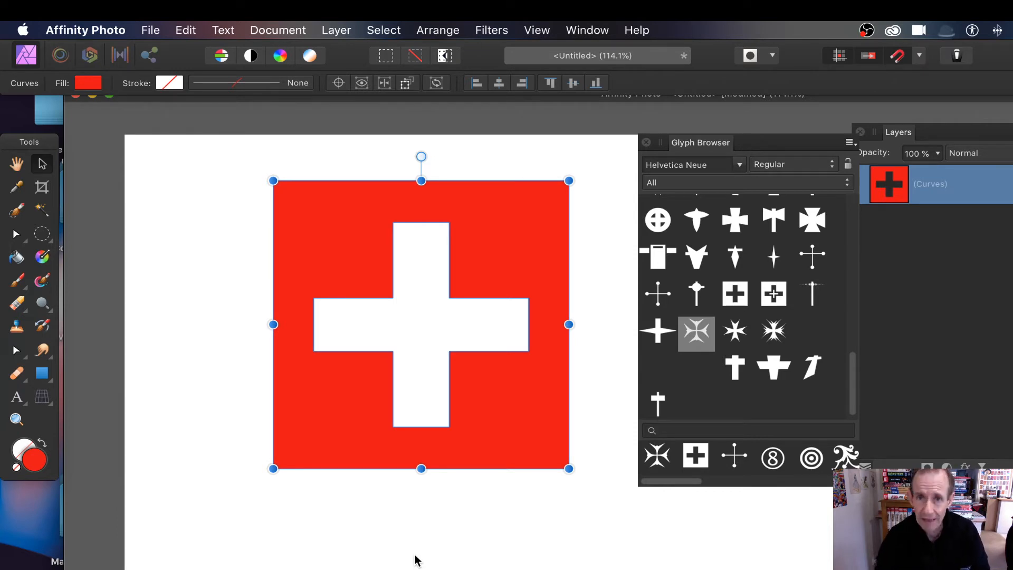
mouse_move(323, 239)
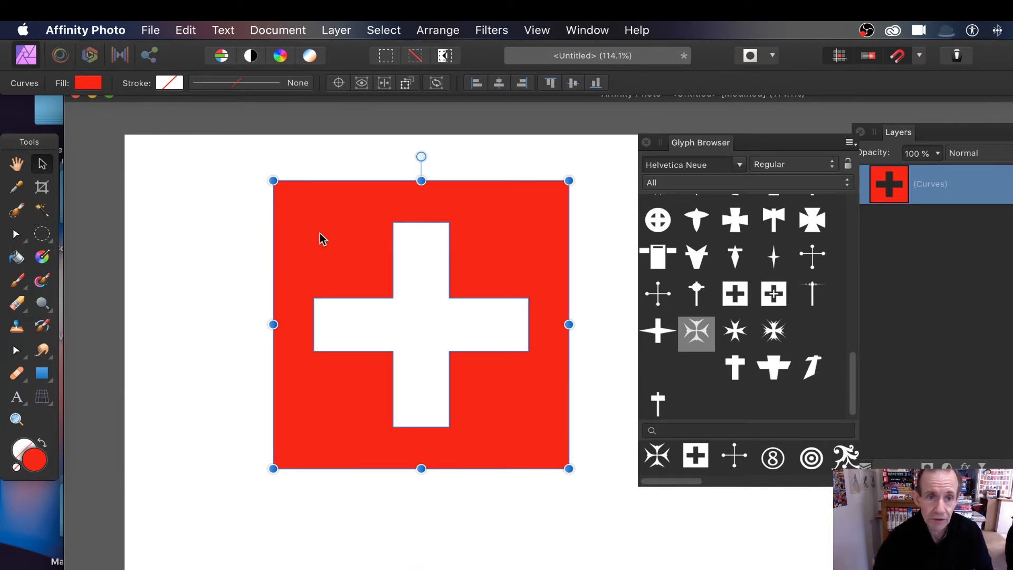
mouse_move(245, 444)
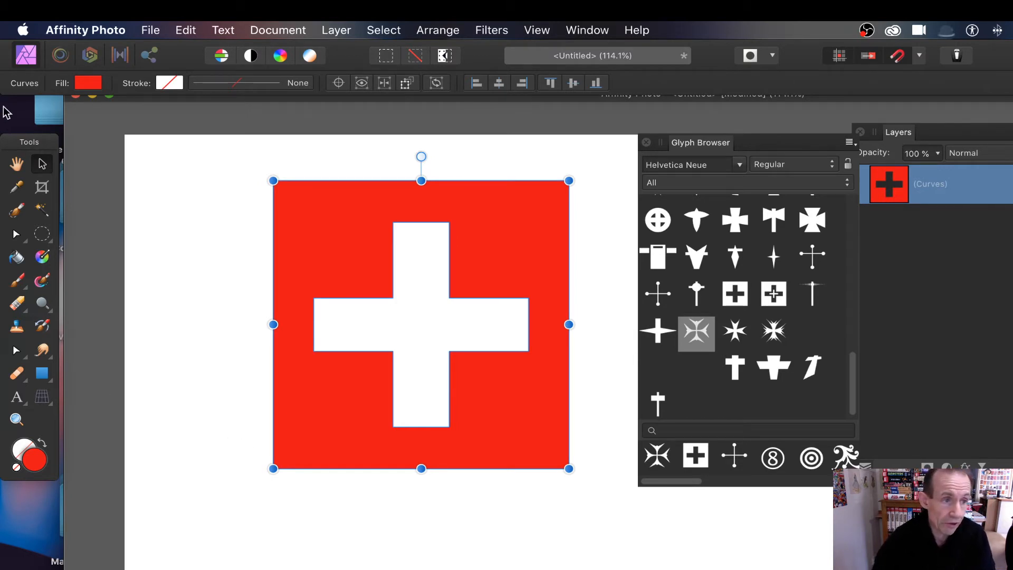
Choose the Node Tool from the Pen/Node tool flyout.
click(17, 233)
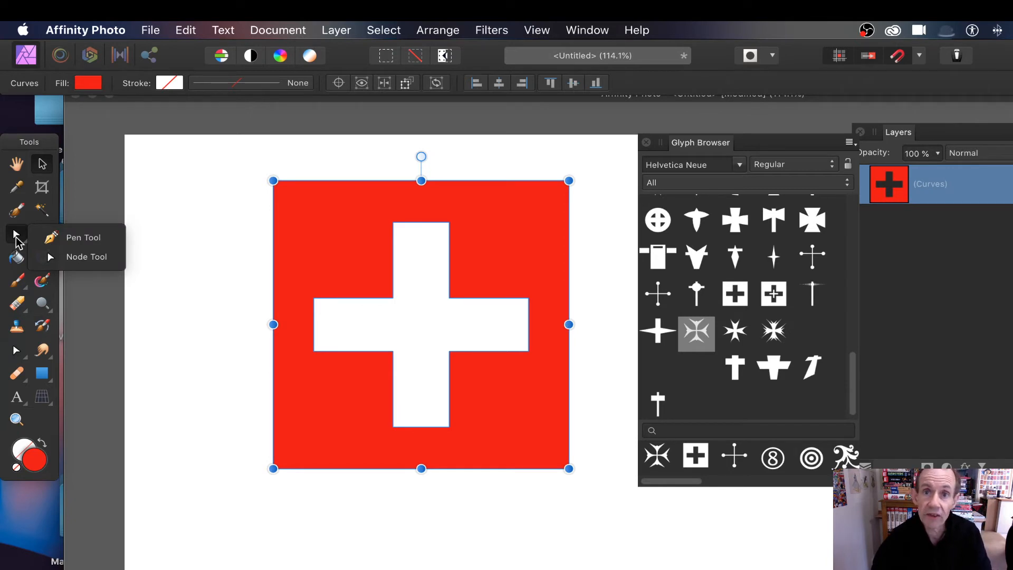
mouse_move(86, 257)
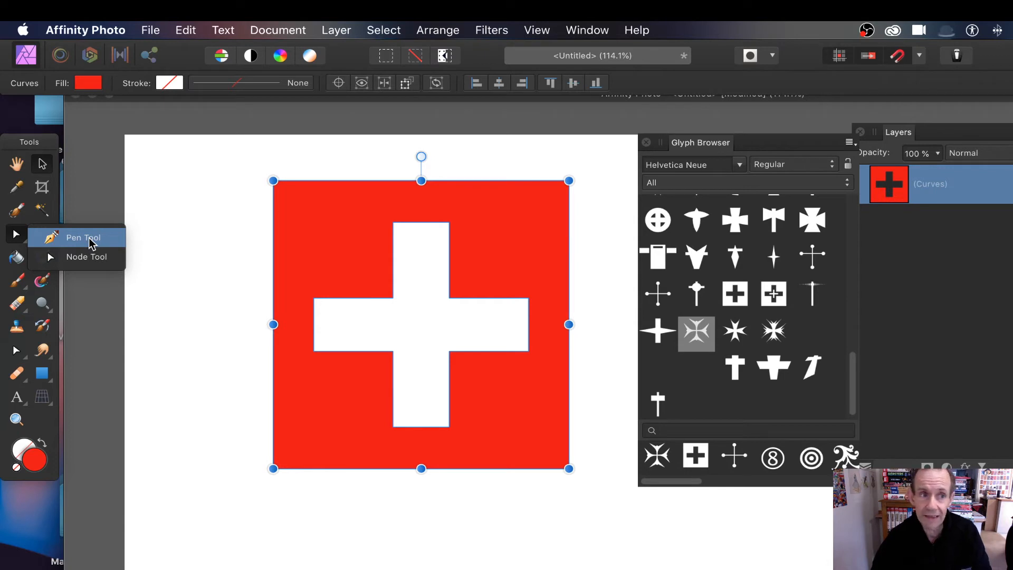
mouse_move(396, 252)
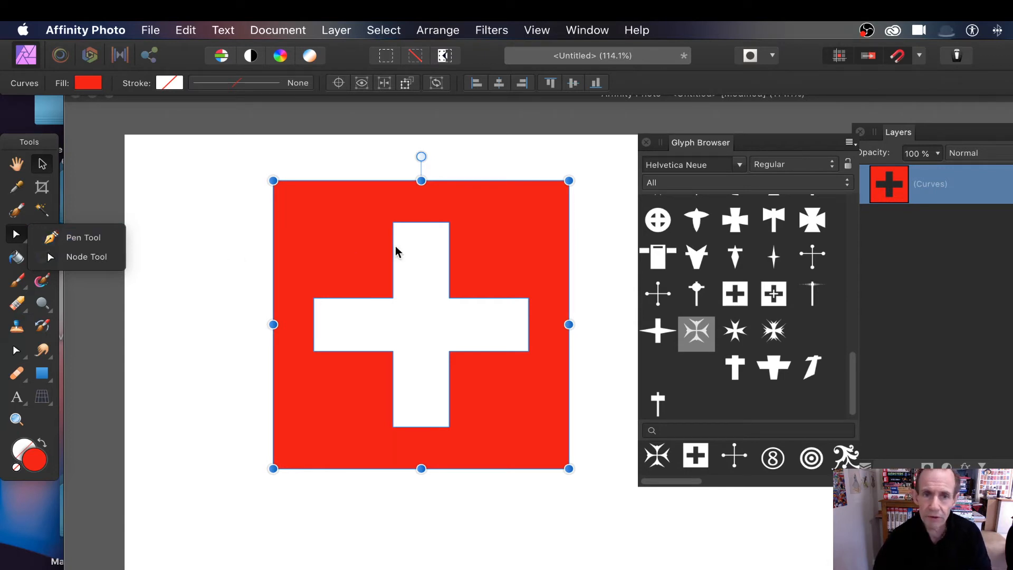
mouse_move(558, 245)
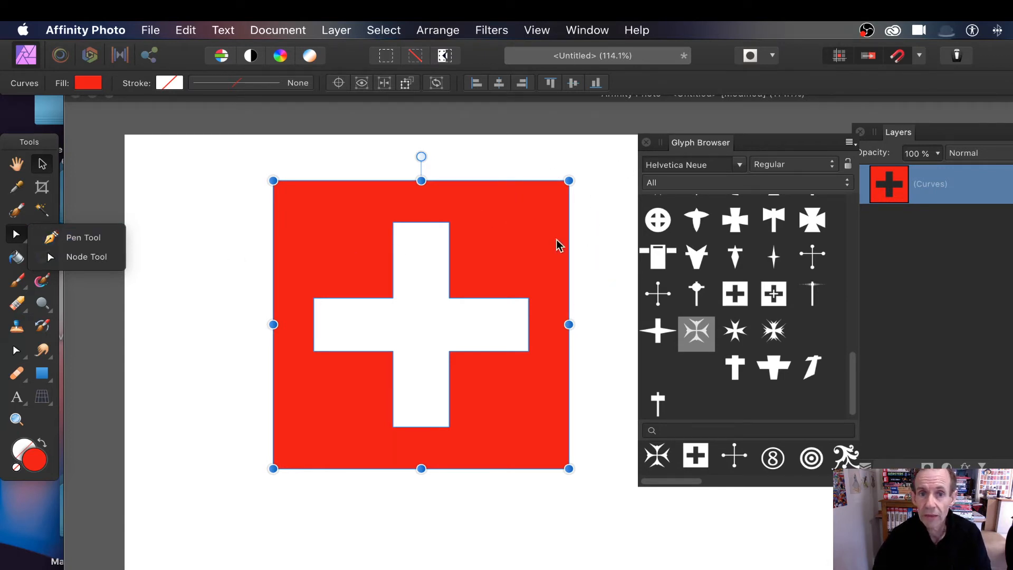
mouse_move(561, 234)
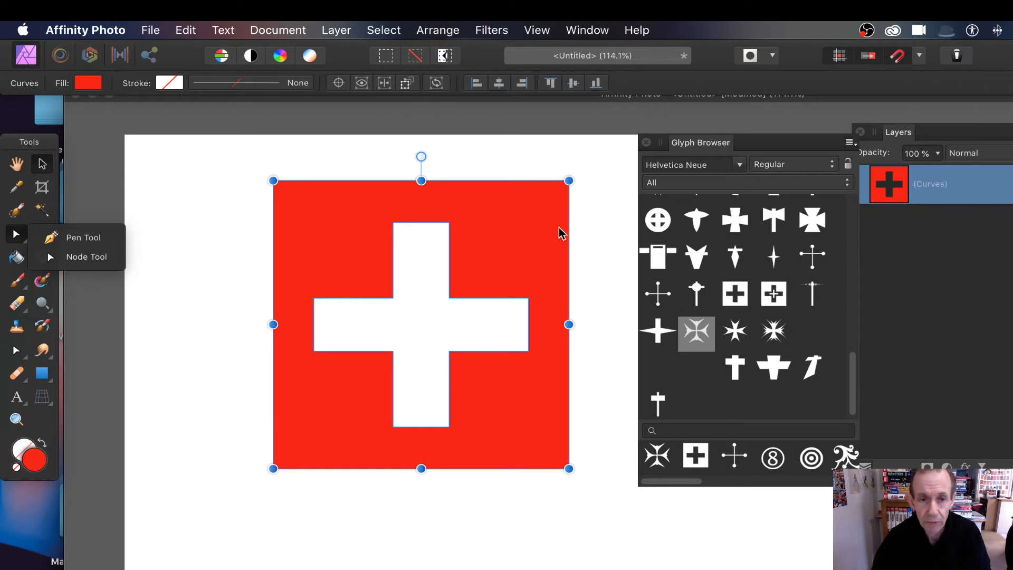
mouse_move(86, 256)
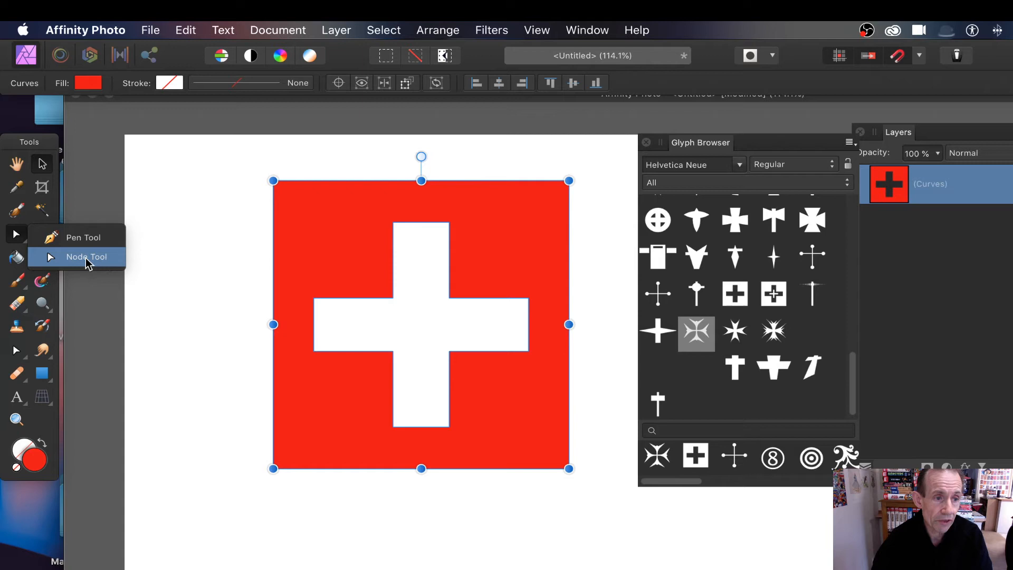
click(85, 257)
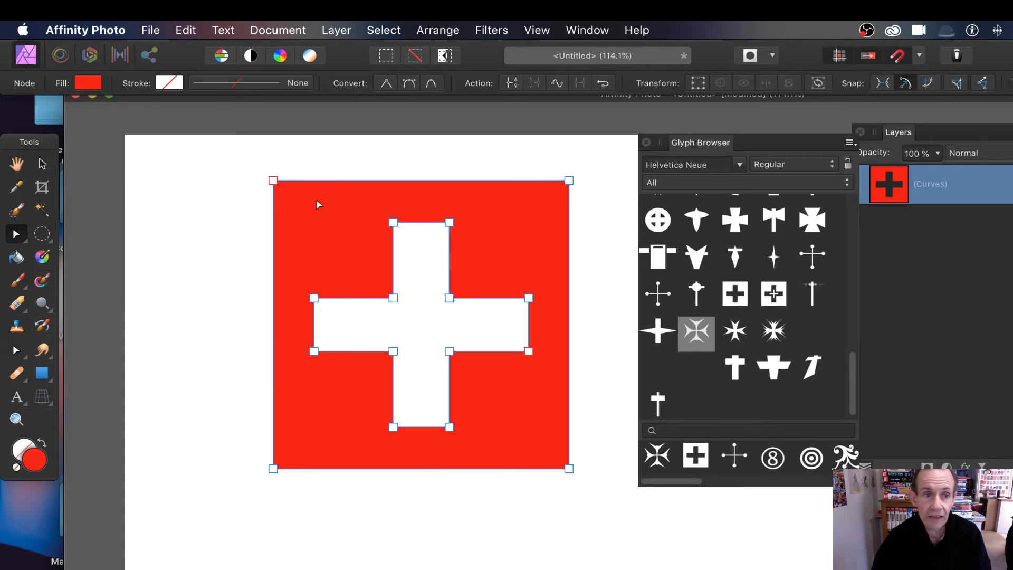
Drag the square's top-left node down and inward and the cross's upper-left node rightward.
drag(272, 181, 391, 187)
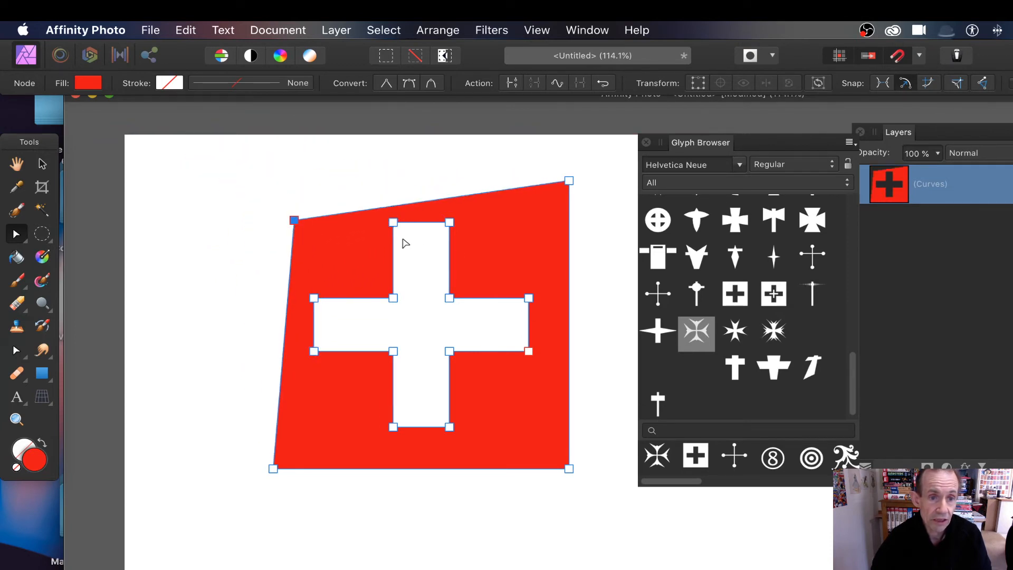
drag(392, 222, 403, 248)
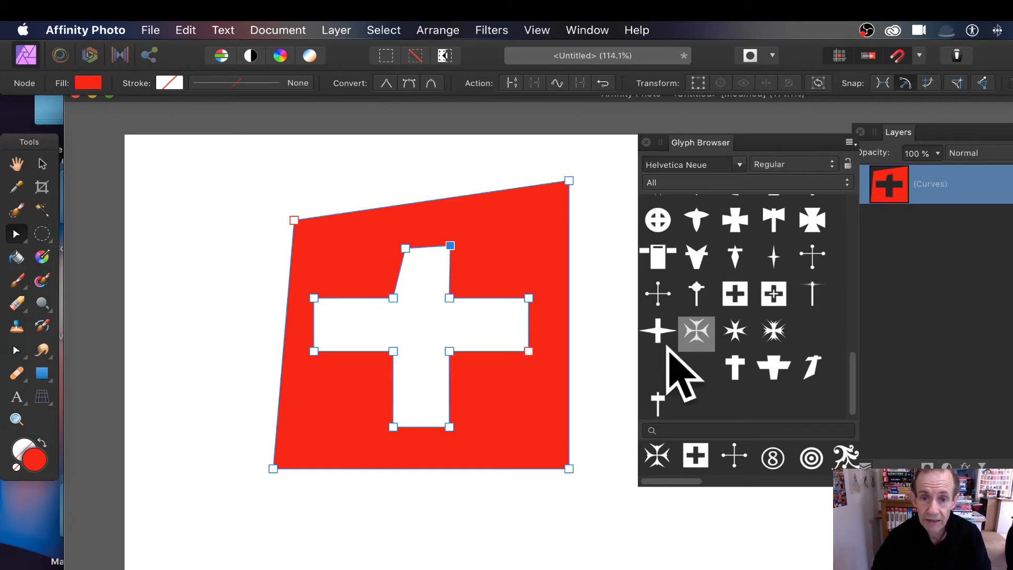
mouse_move(685, 340)
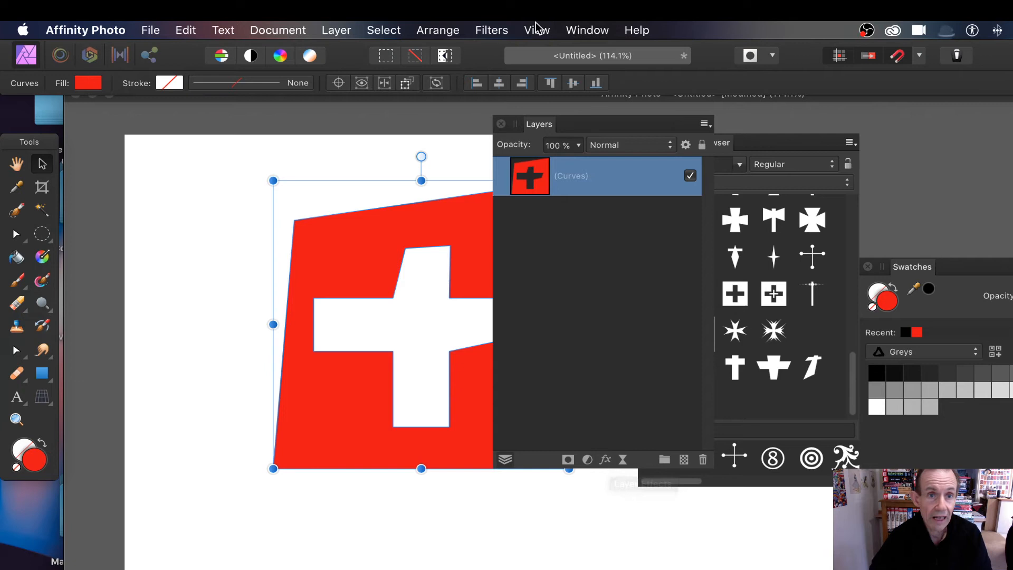
Add a live Gaussian Blur filter layer to the red cross with radius about 26.8 px.
click(491, 30)
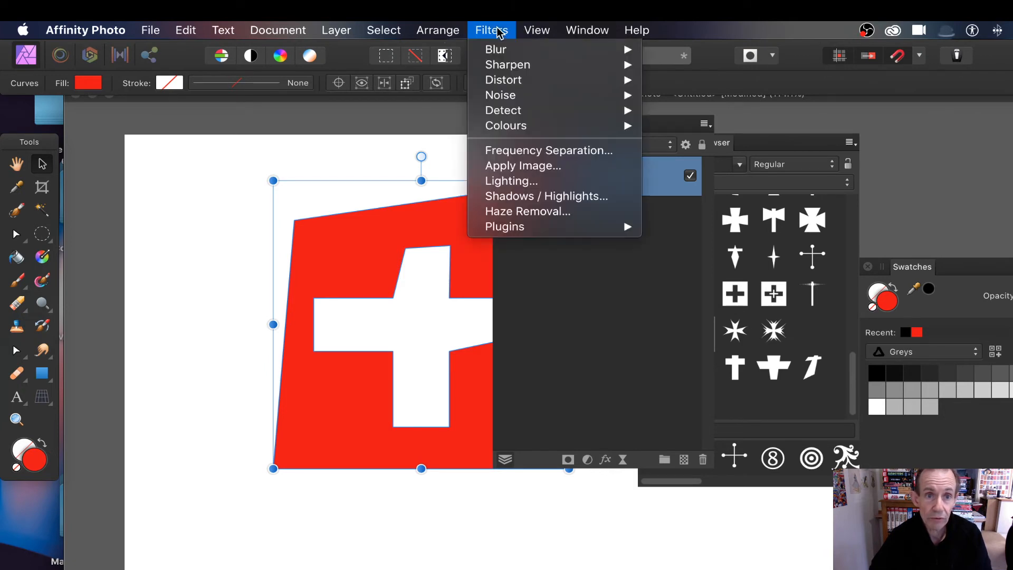
mouse_move(504, 80)
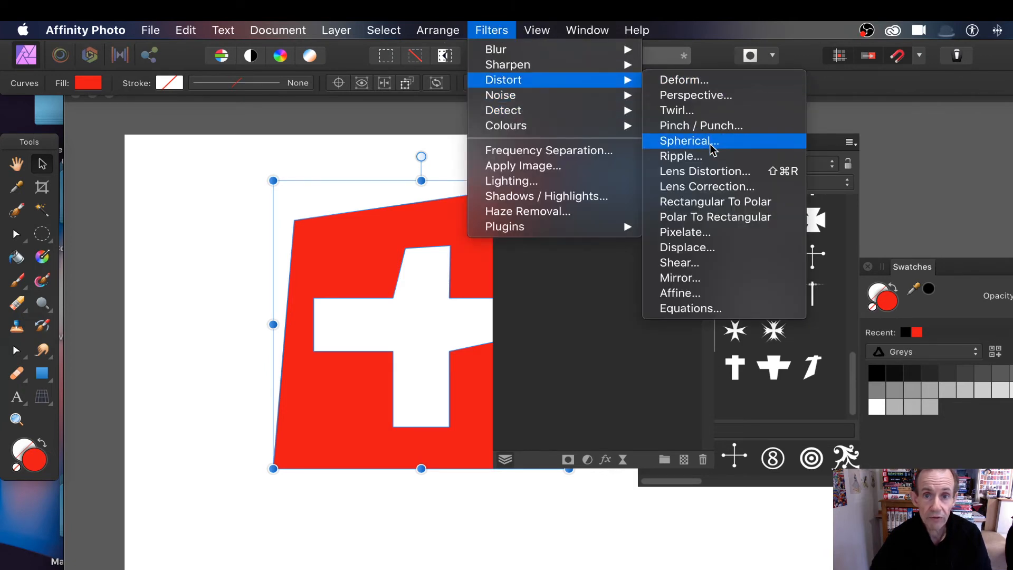
click(336, 29)
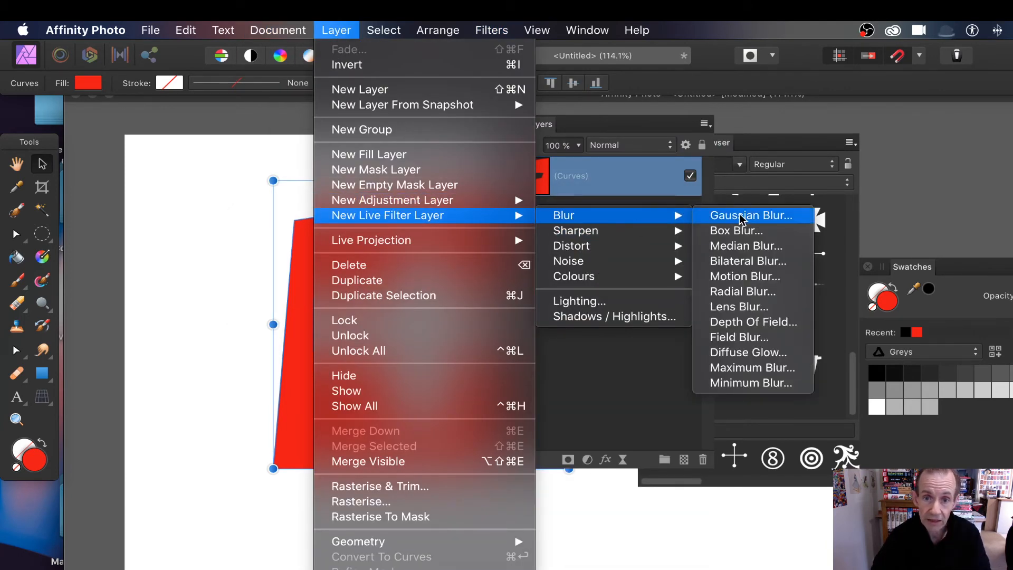
click(749, 215)
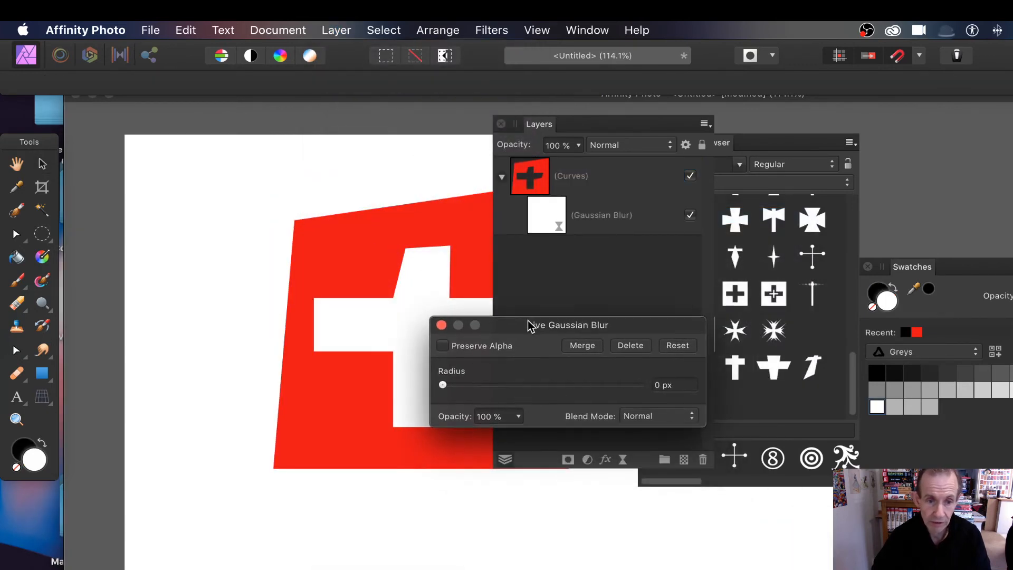
drag(443, 385, 560, 384)
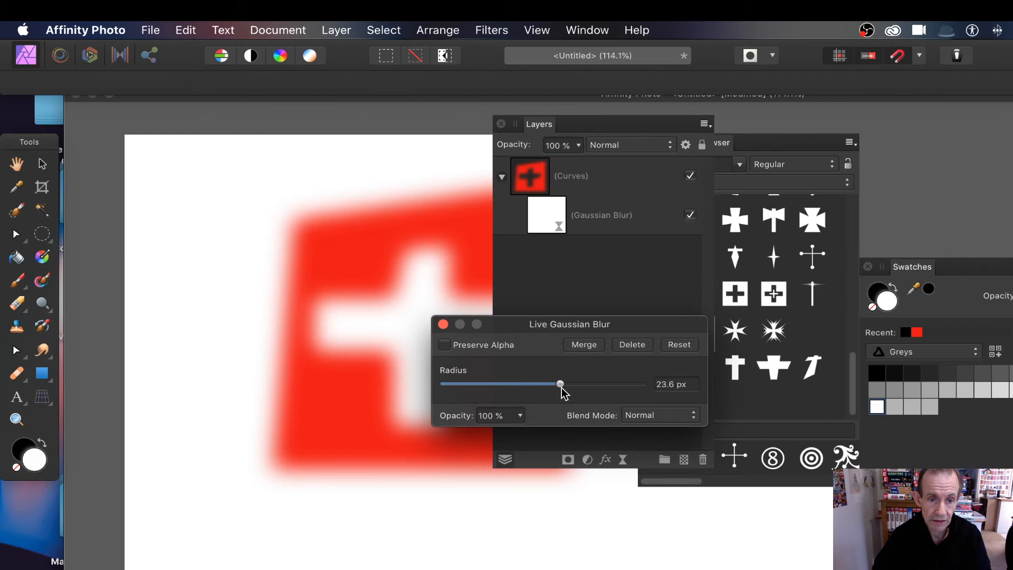
drag(560, 384, 566, 384)
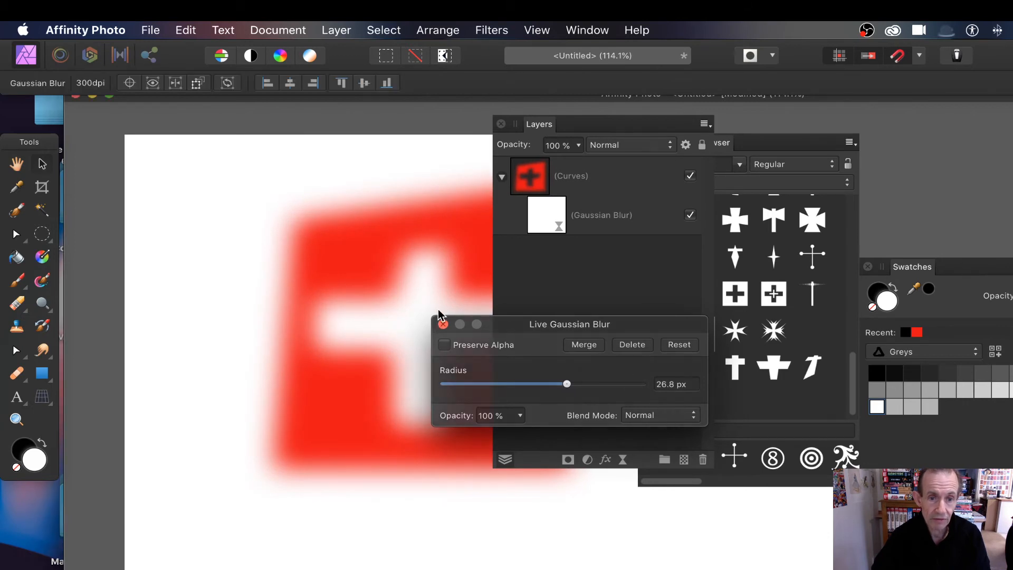
click(444, 323)
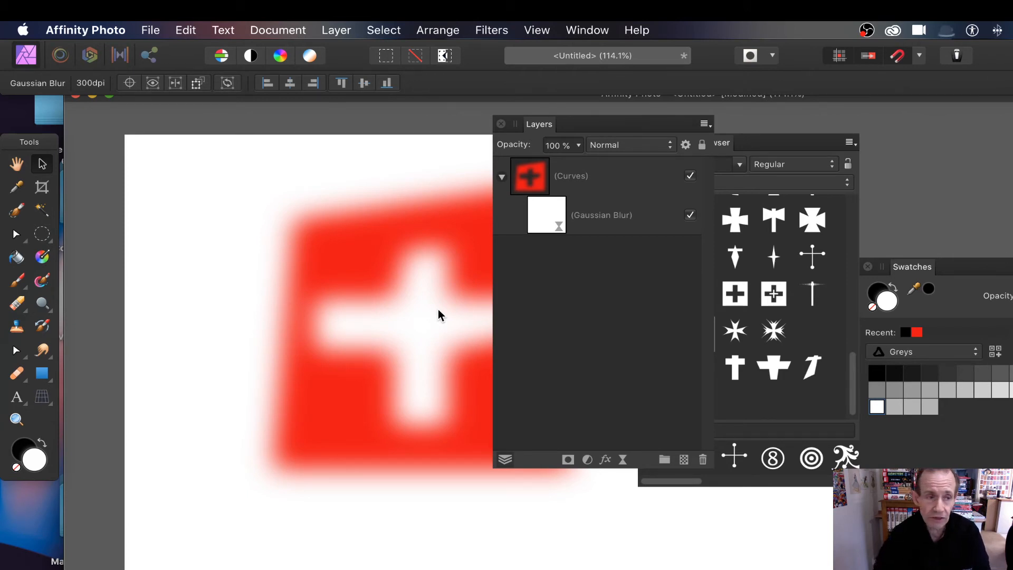
mouse_move(357, 304)
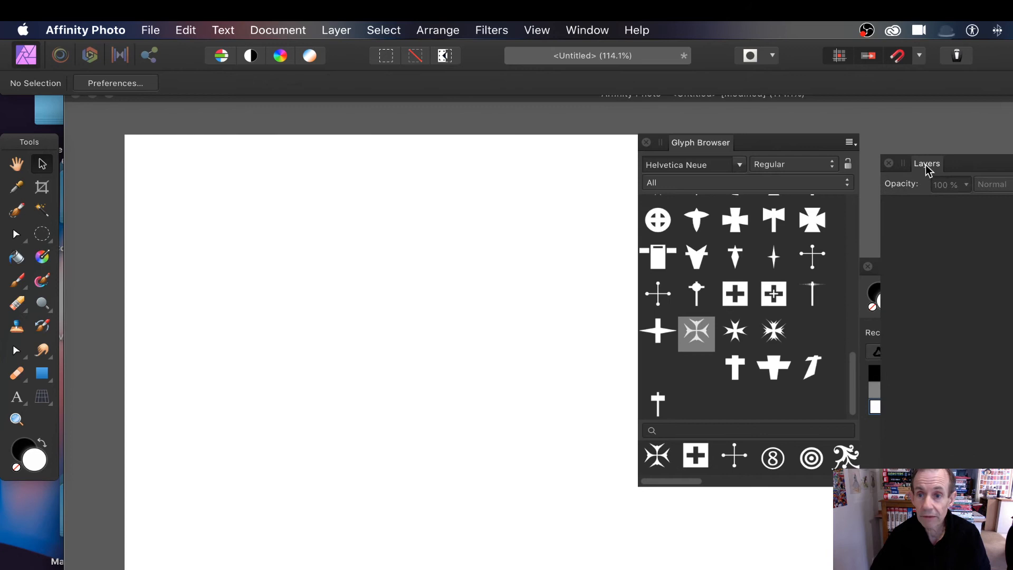
mouse_move(20, 407)
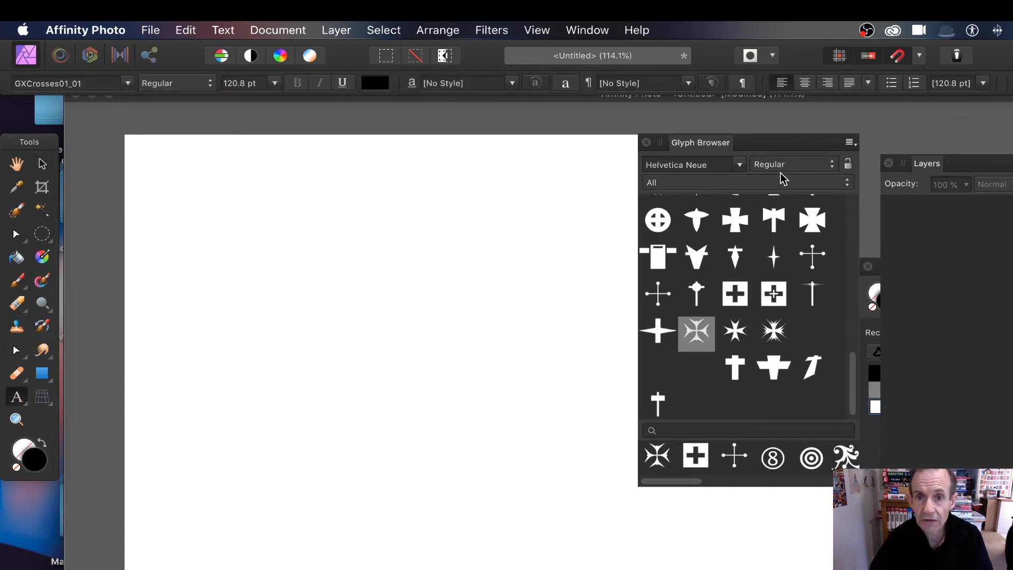
Insert a black ringed-cross glyph from the GX56_X1_03 font in the Glyph Browser.
click(739, 164)
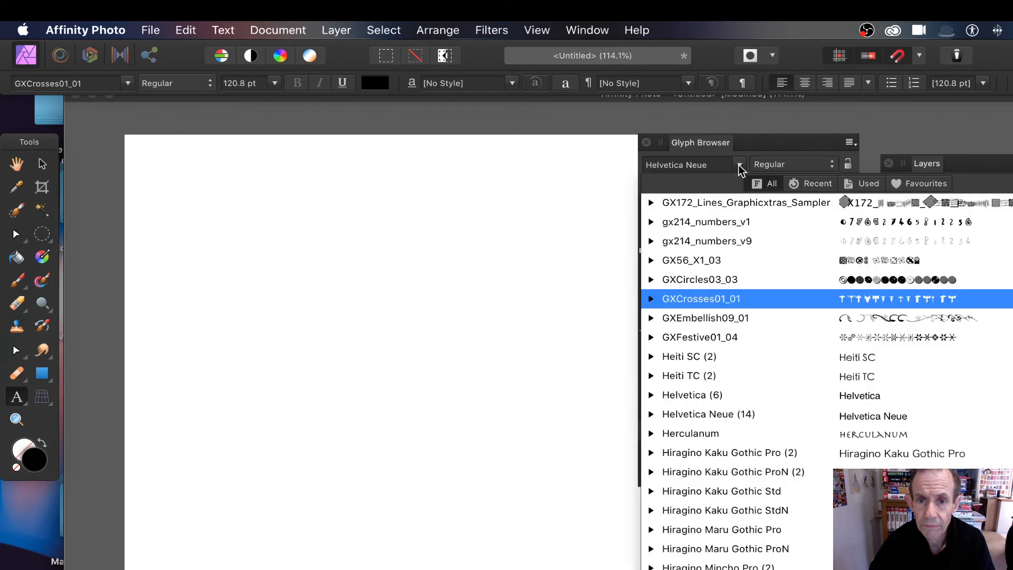
click(692, 259)
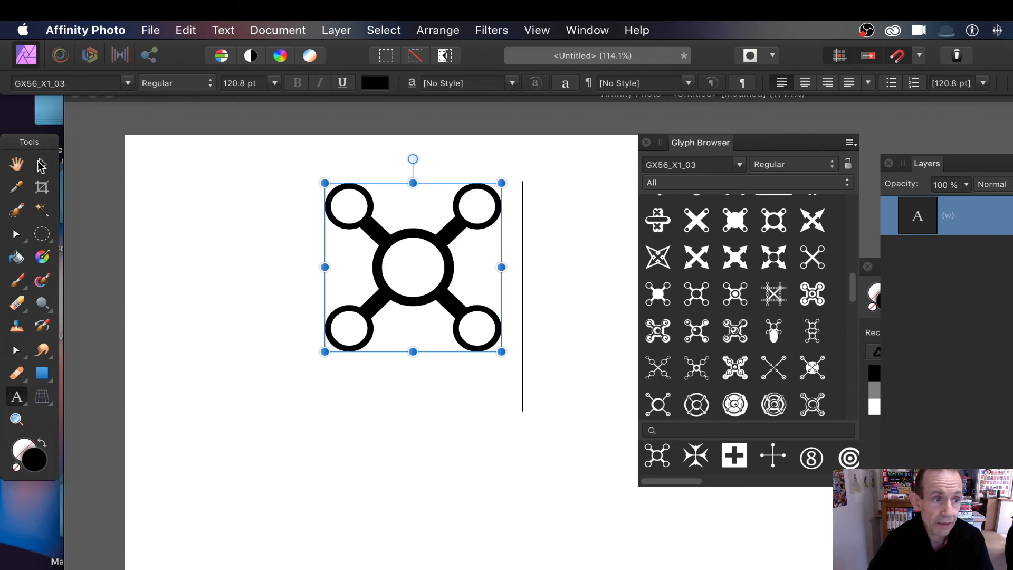
Move the glyph up-left, enlarge it to about 258 pt, and colour it orange.
drag(414, 267, 286, 239)
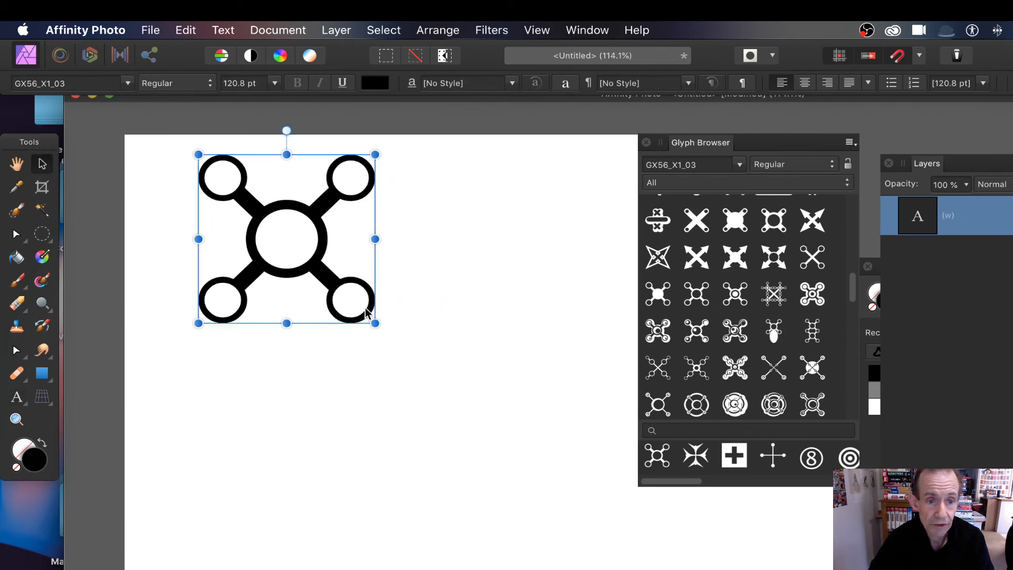
drag(375, 323, 576, 515)
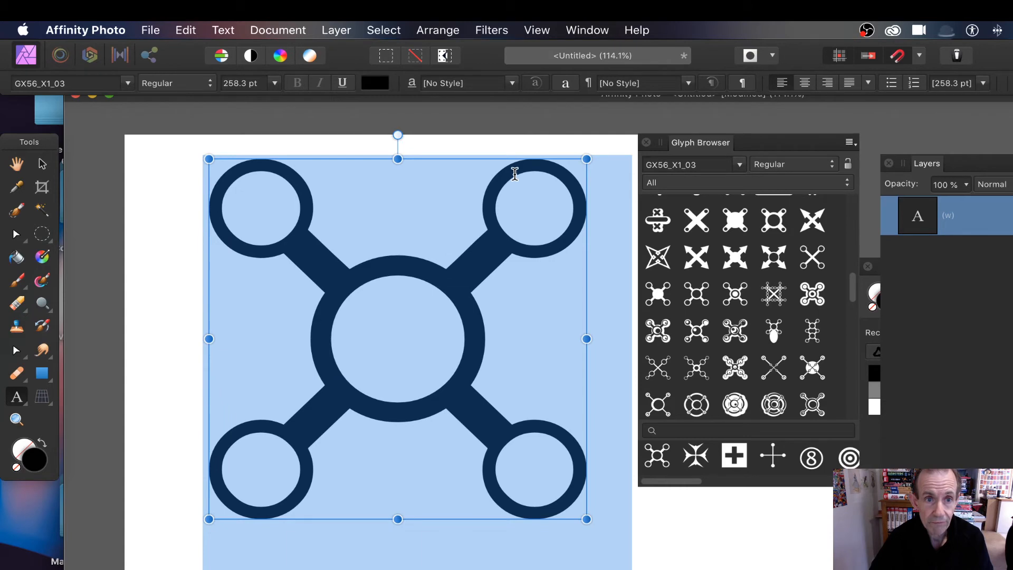
click(374, 83)
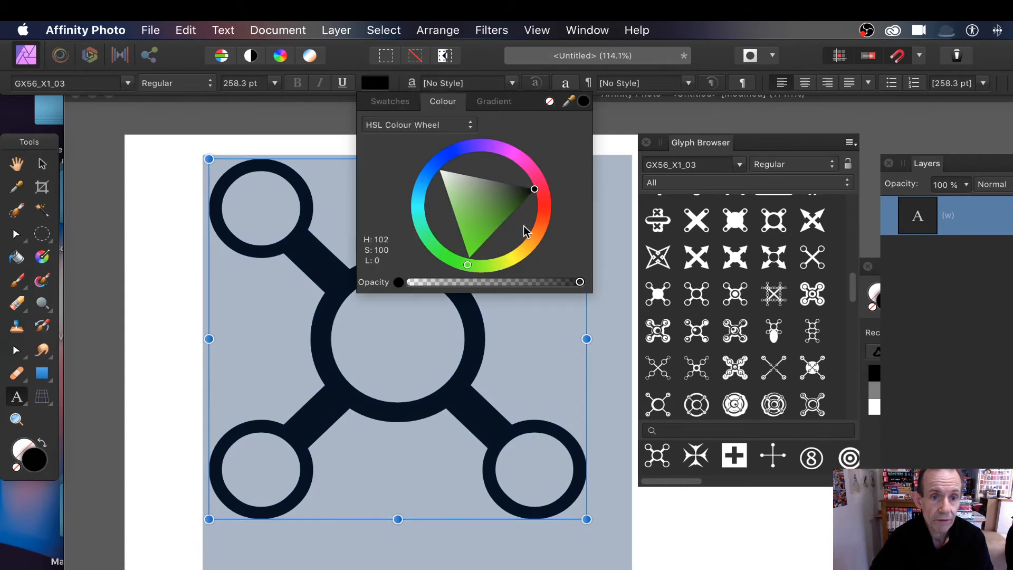
click(528, 239)
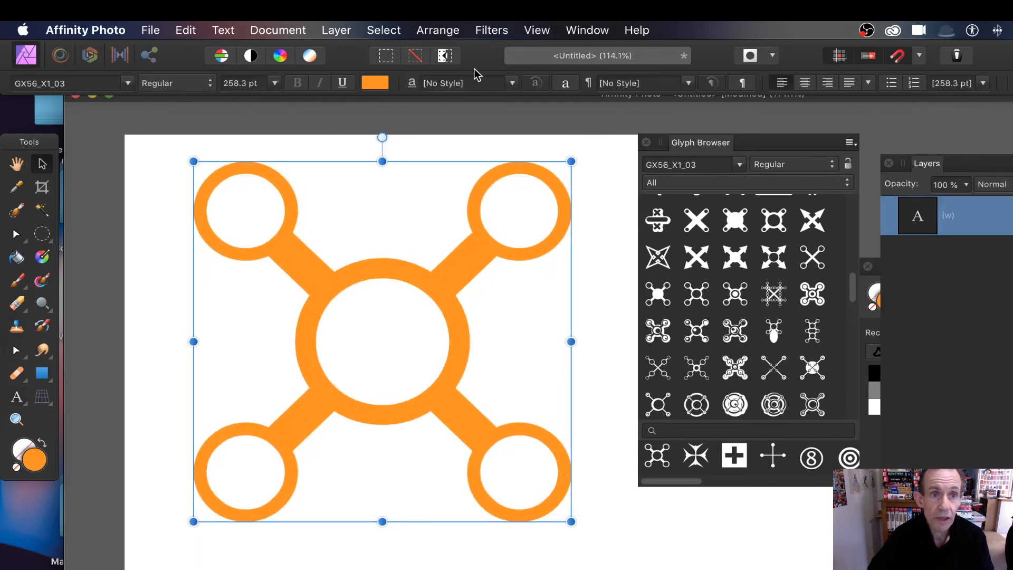
click(335, 29)
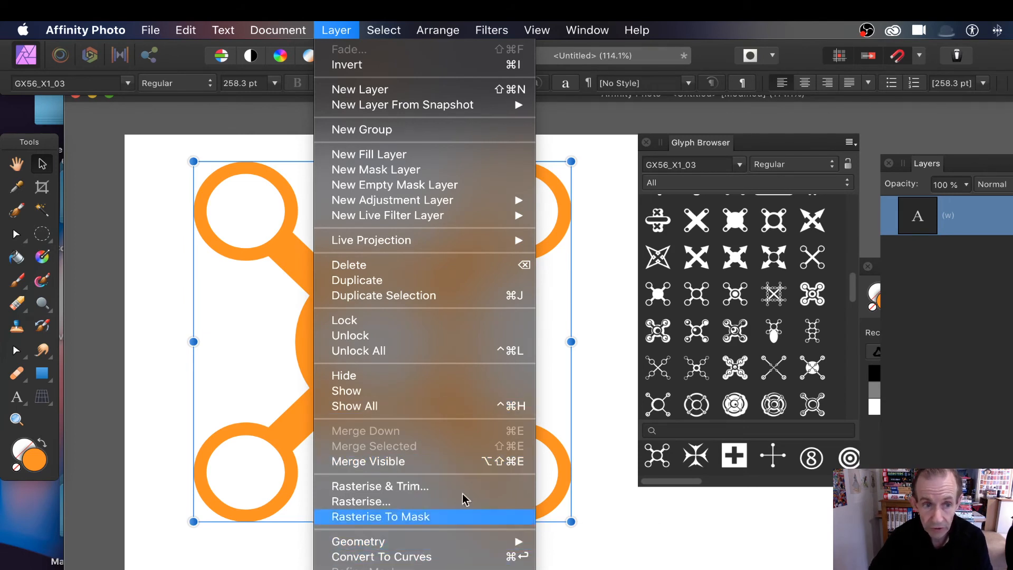
mouse_move(388, 215)
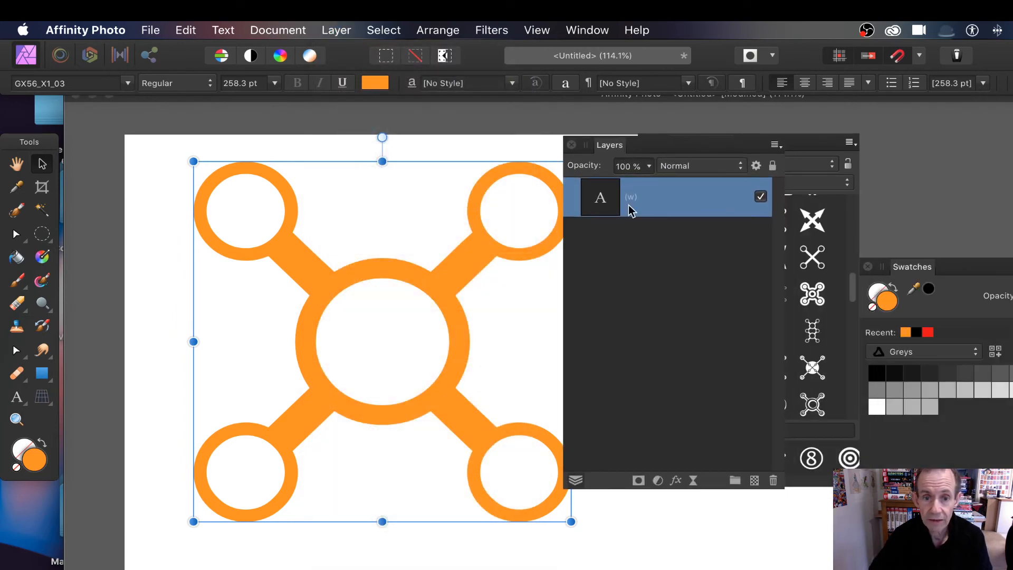
Enable a grey Outer Shadow on the glyph with raised radius, offset and intensity.
click(658, 480)
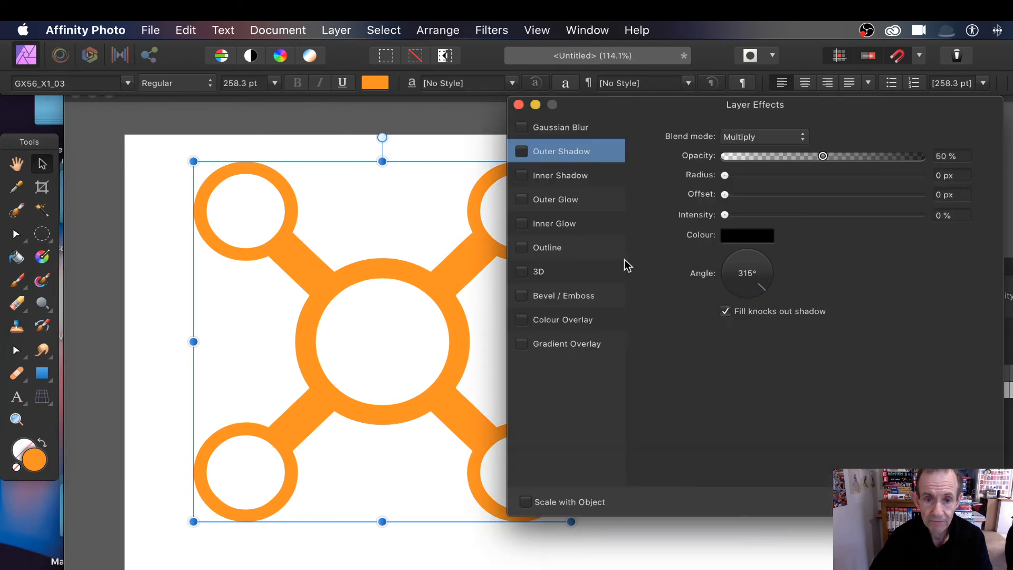
click(521, 151)
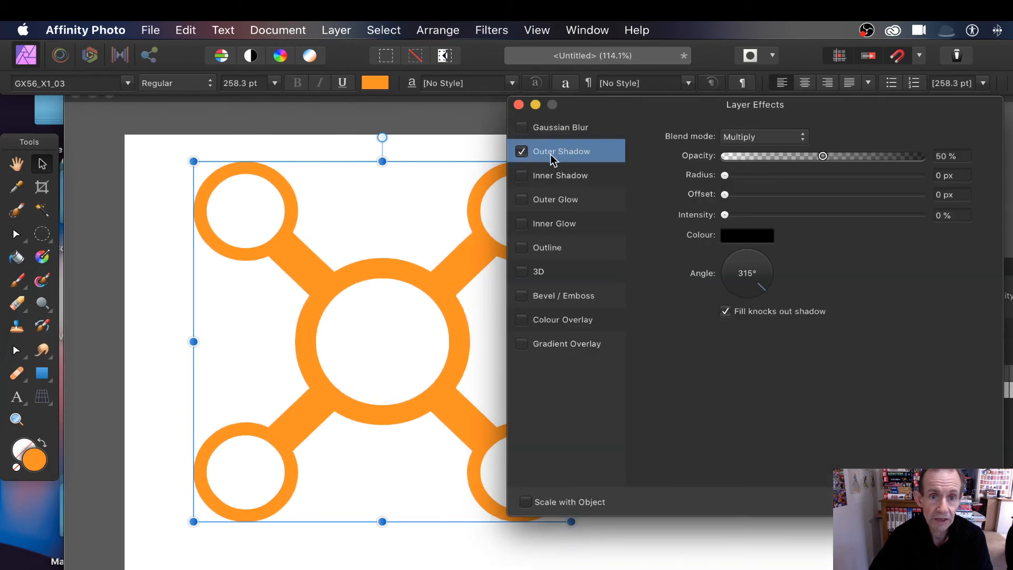
drag(725, 174, 853, 174)
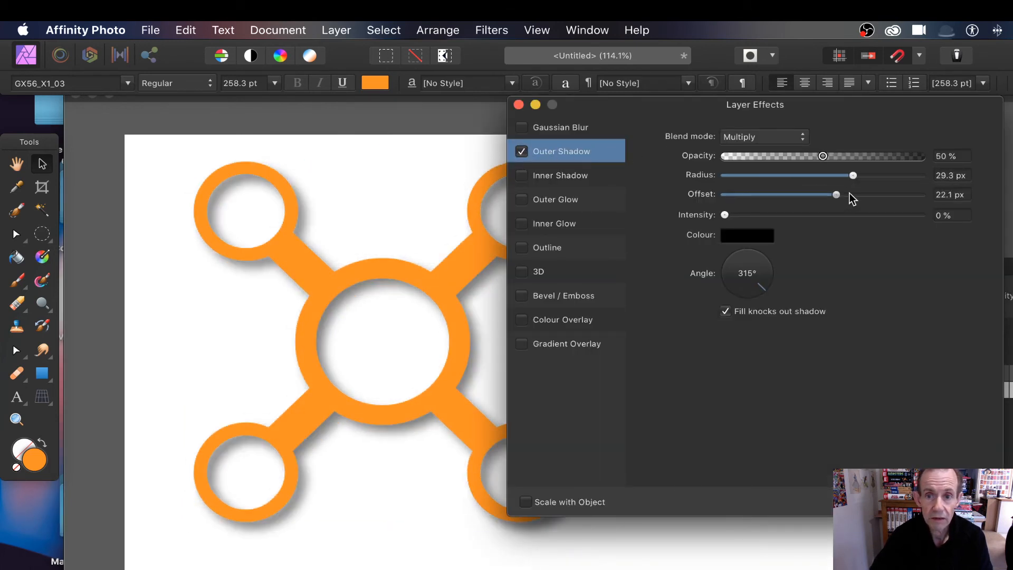
drag(835, 195, 875, 195)
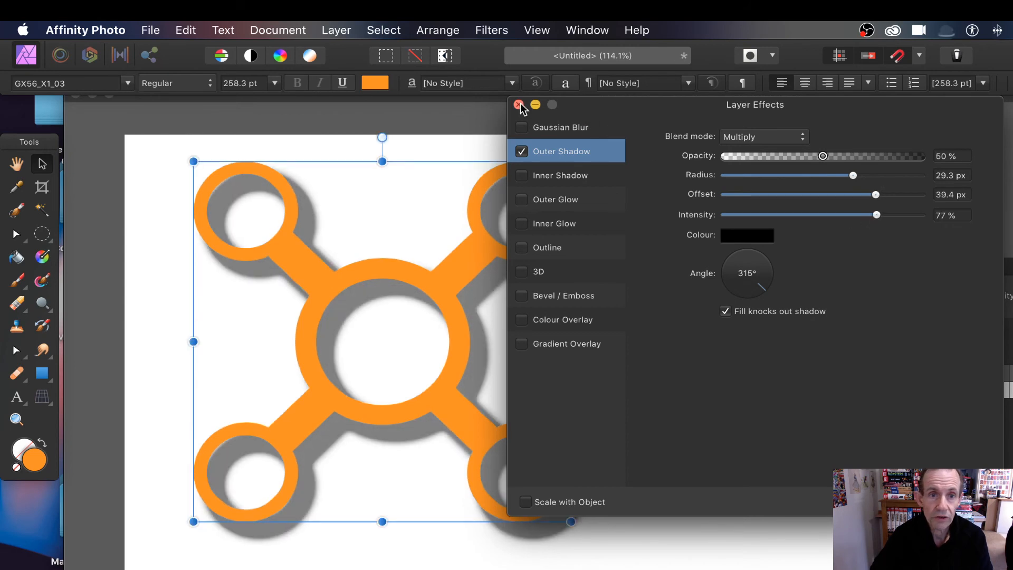
click(519, 104)
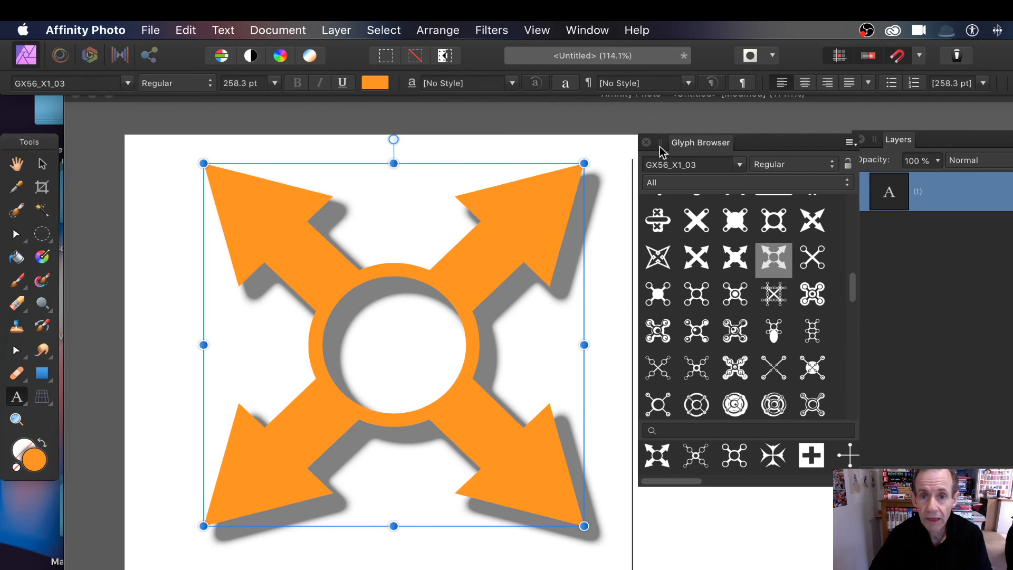
mouse_move(665, 152)
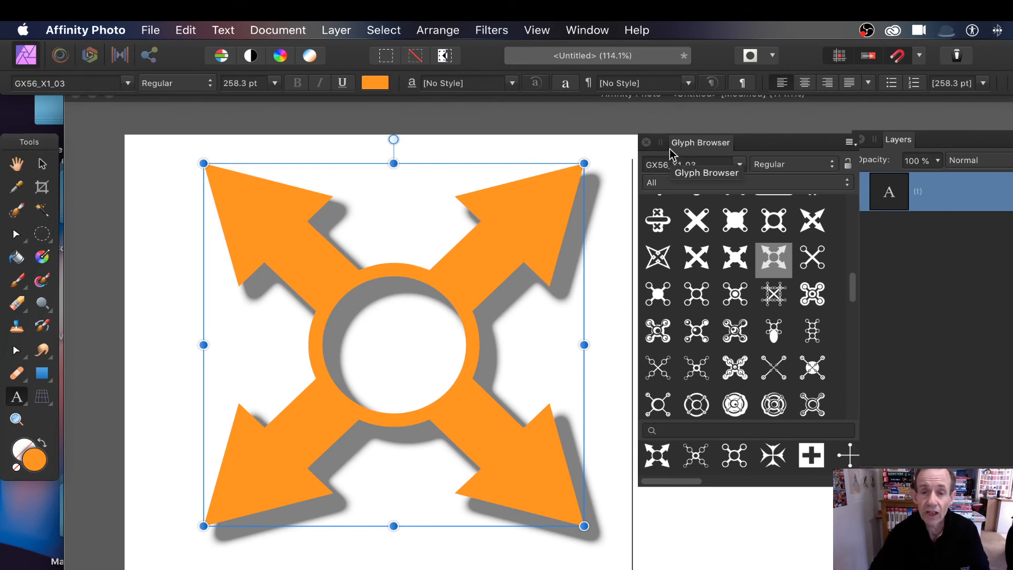
mouse_move(787, 188)
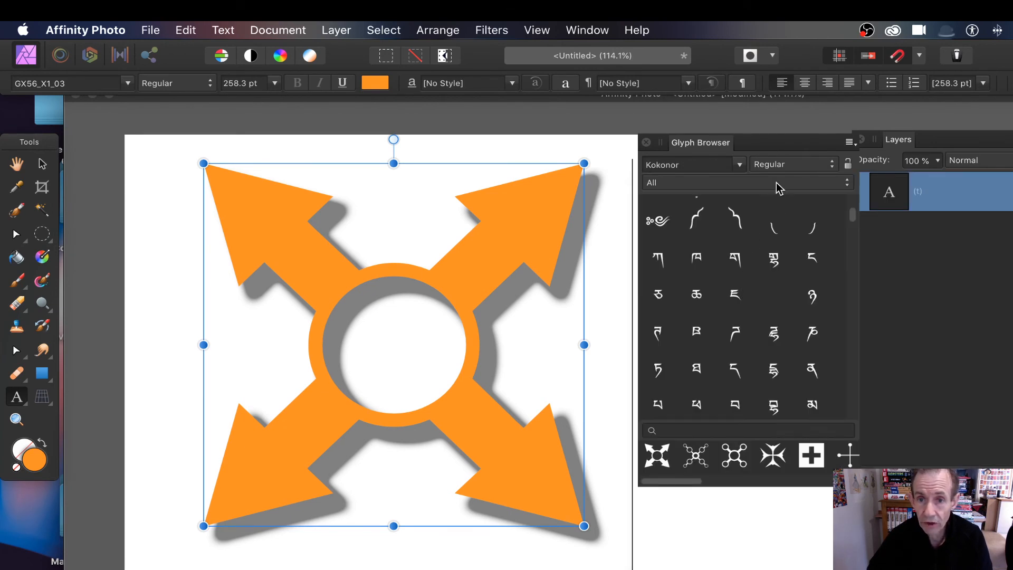
Check Kokonor's styles, then filter glyphs to General Punctuation and then Geometric Shapes.
click(792, 164)
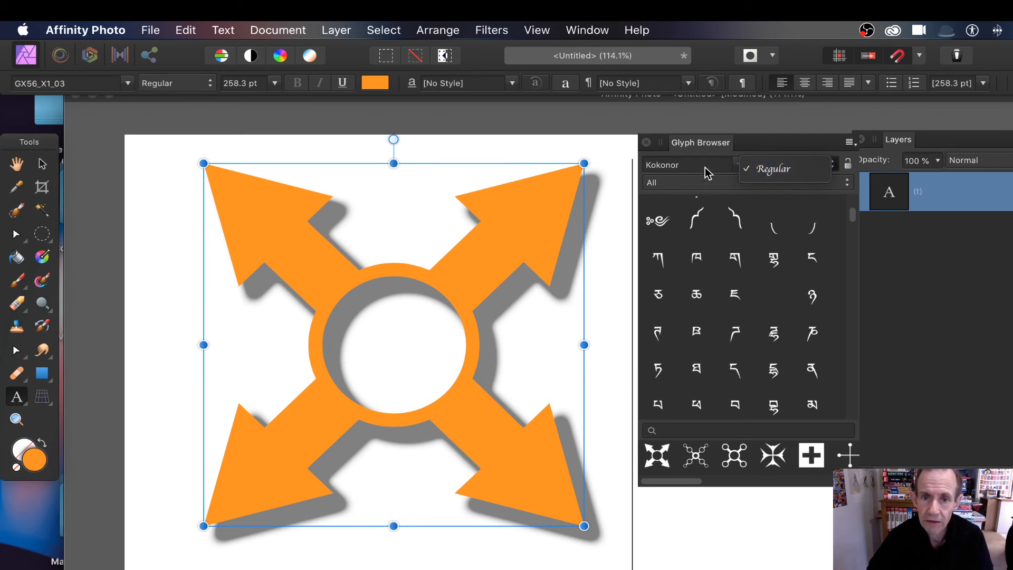
click(772, 168)
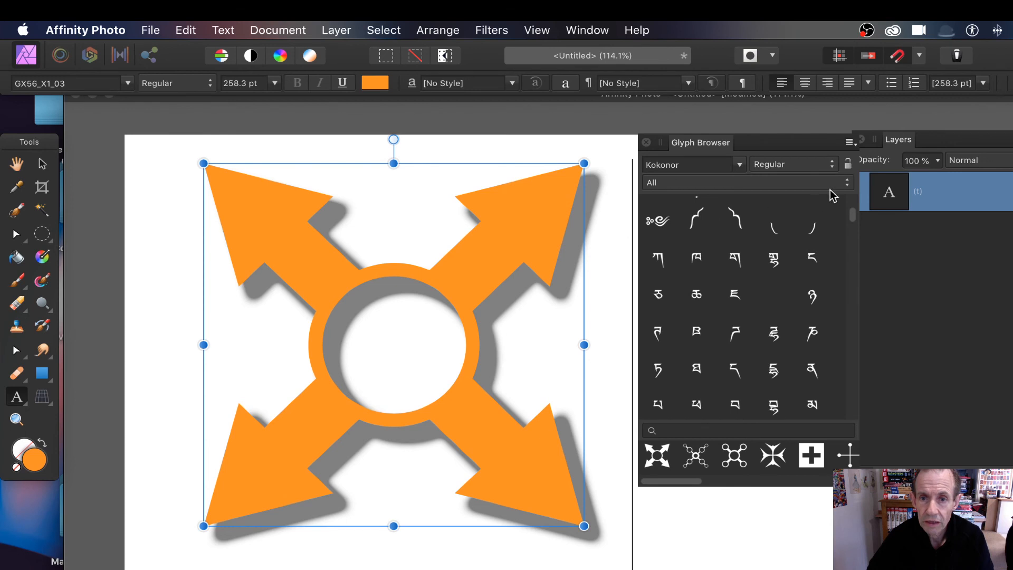
click(743, 182)
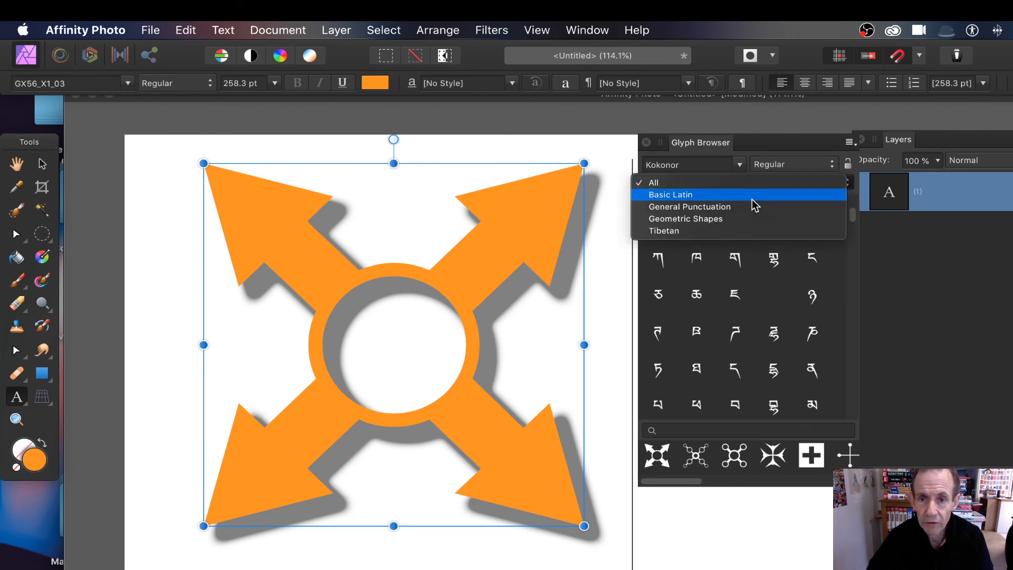
click(671, 194)
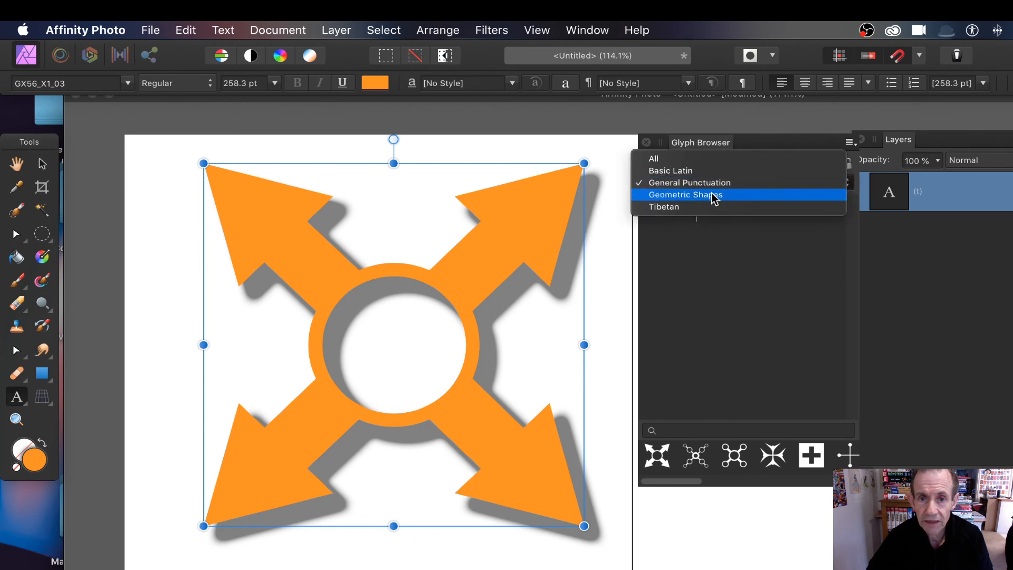
click(685, 195)
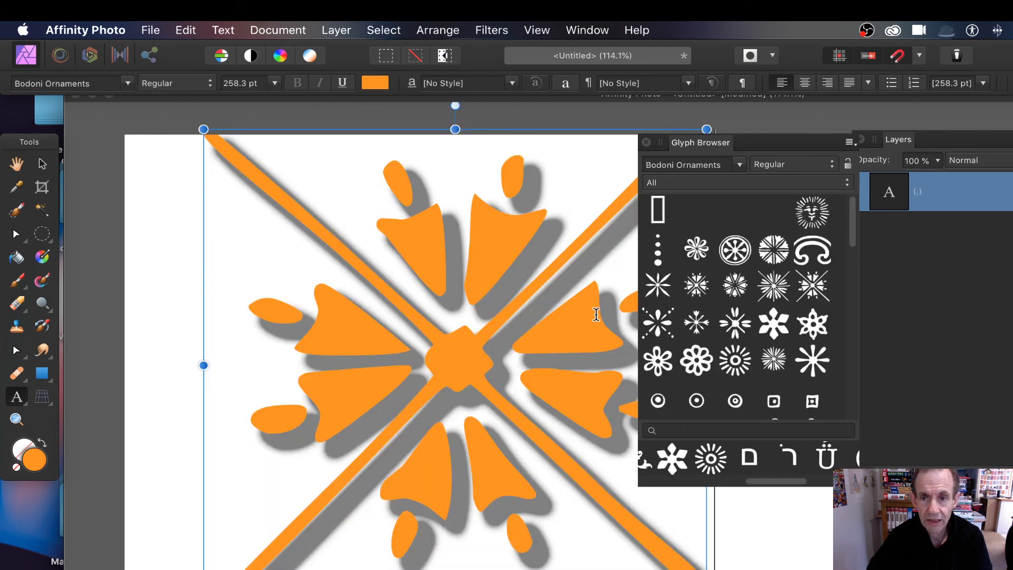
Check the Bodoni Ornaments category dropdown, leaving all its glyphs listed.
click(851, 142)
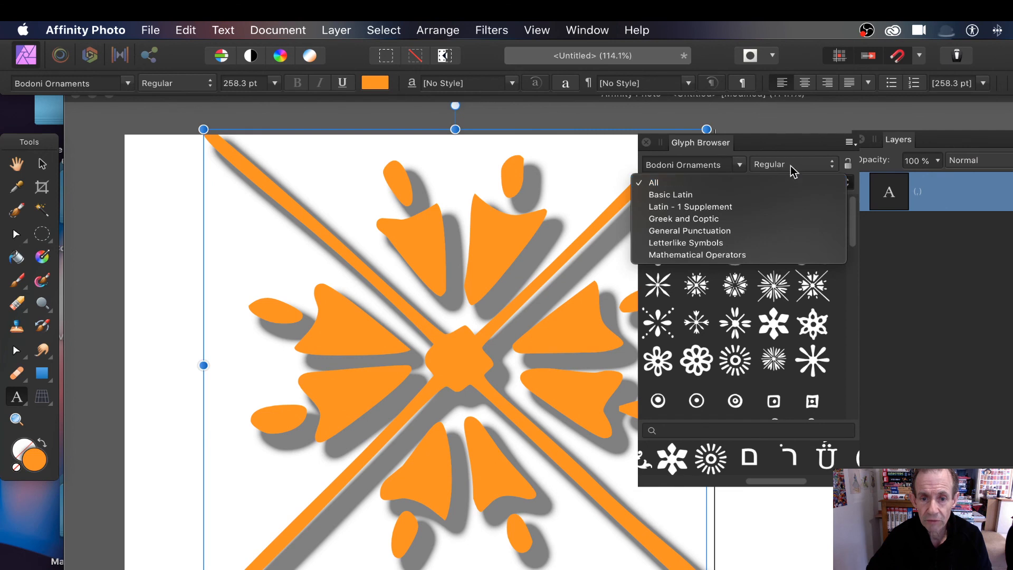
click(653, 182)
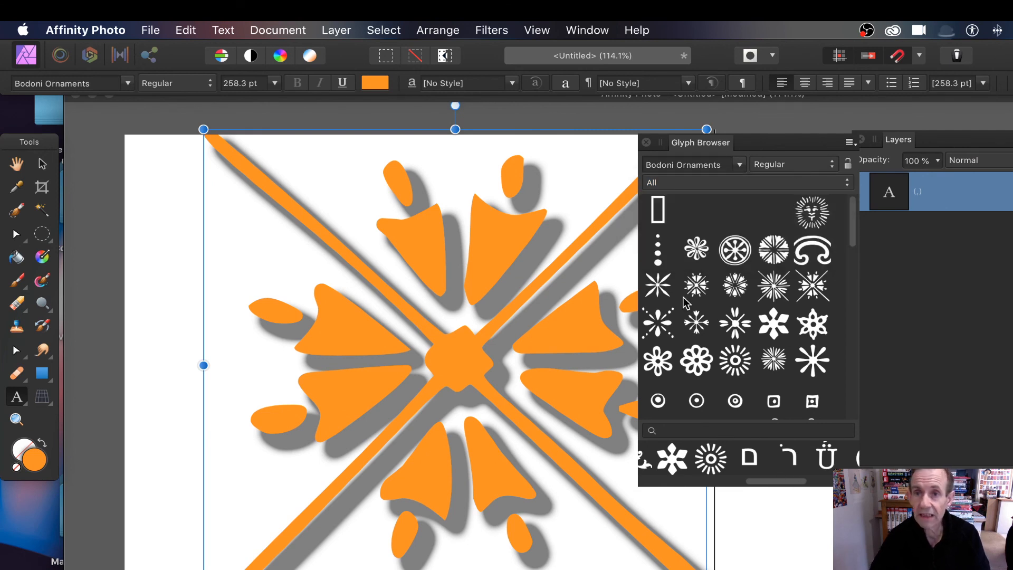